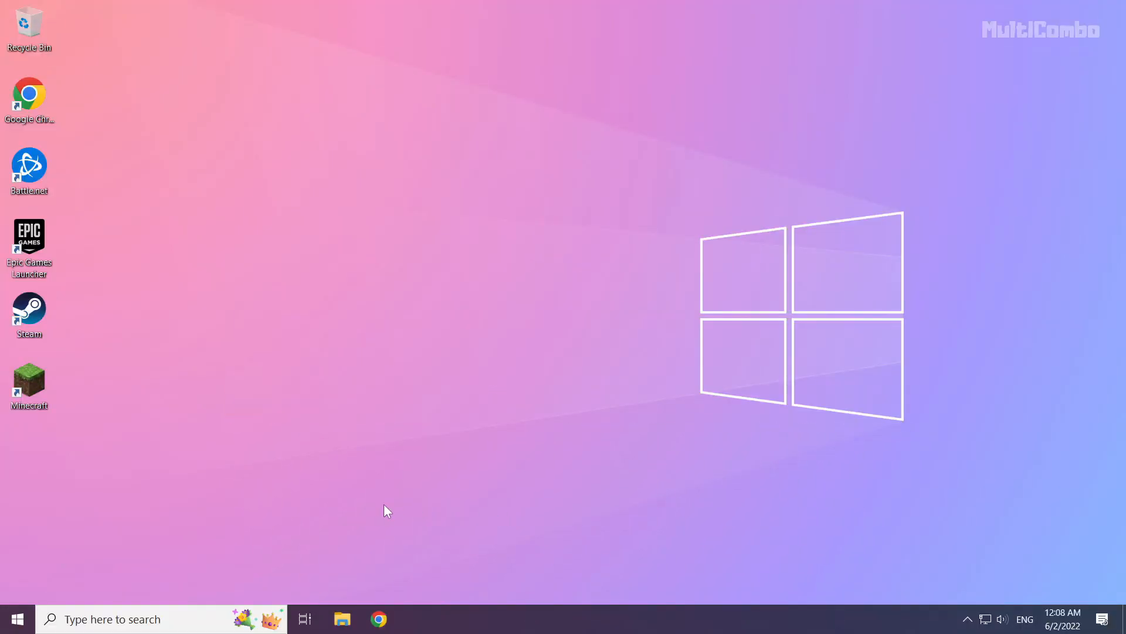
- Search Windows for 'control panel' so Control Panel shows as best match
left_click(111, 619)
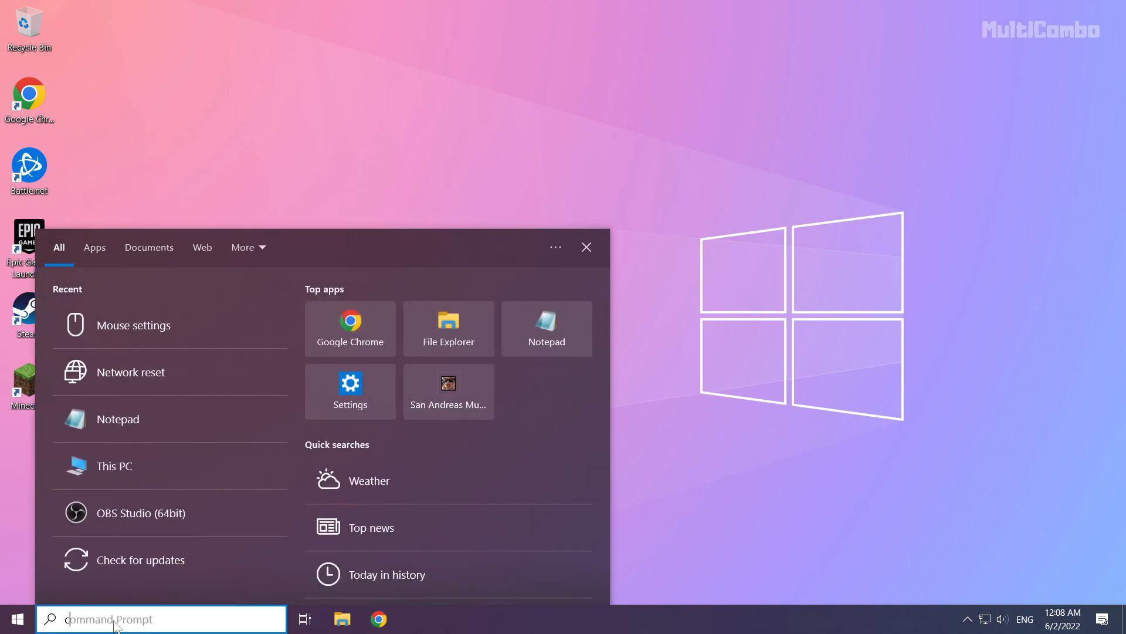
type("control panel")
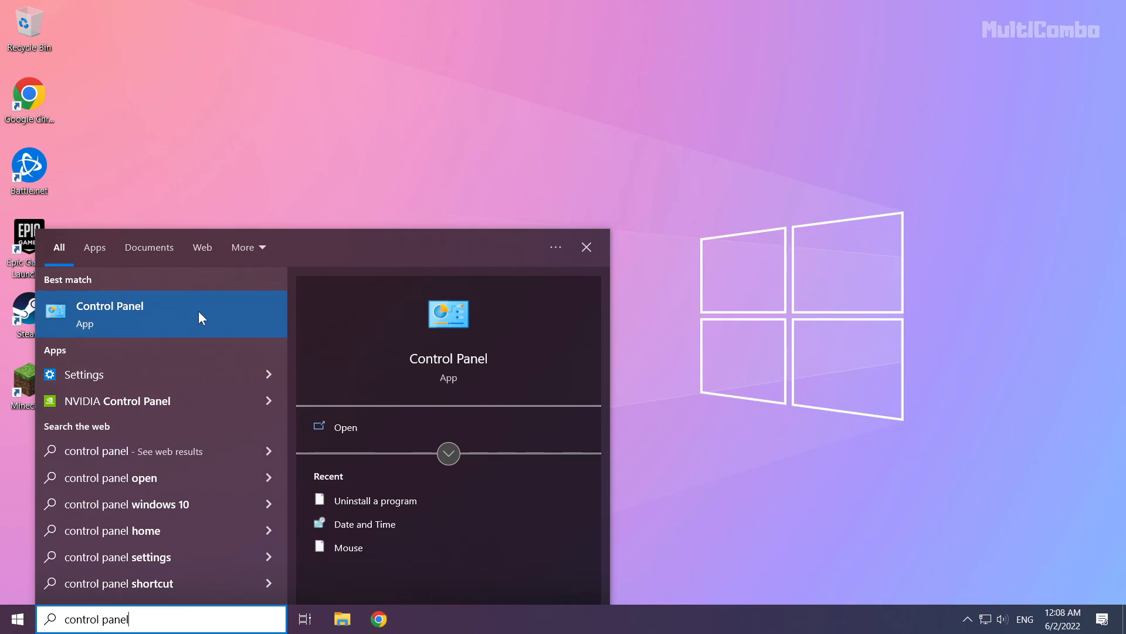
- Launch Control Panel from the results and go to the Programs category
left_click(110, 314)
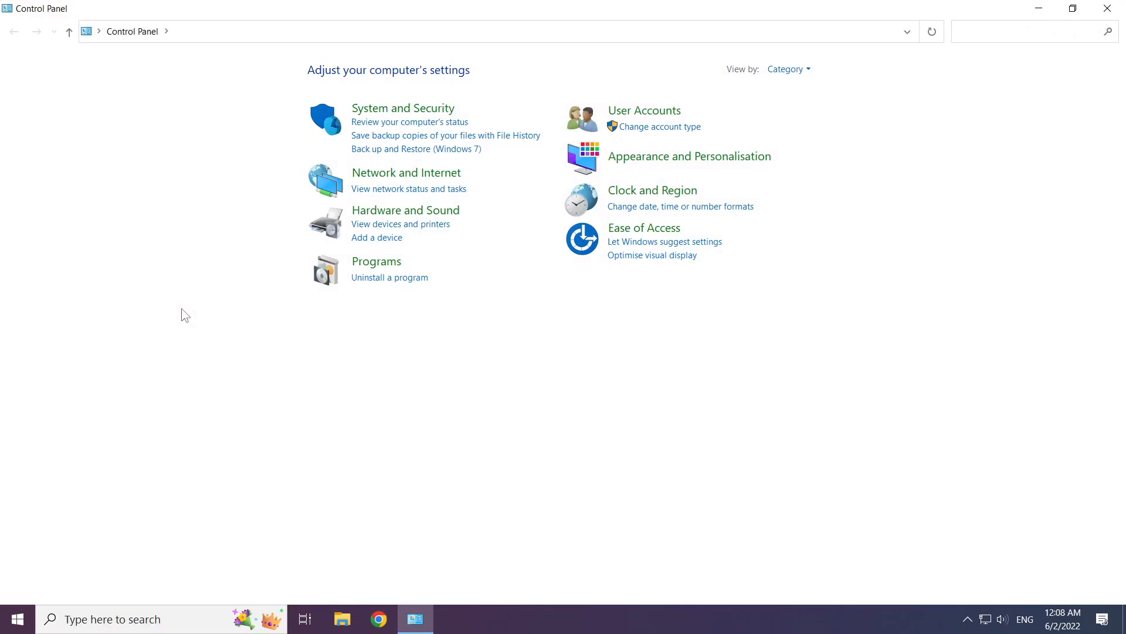
mouse_move(177, 312)
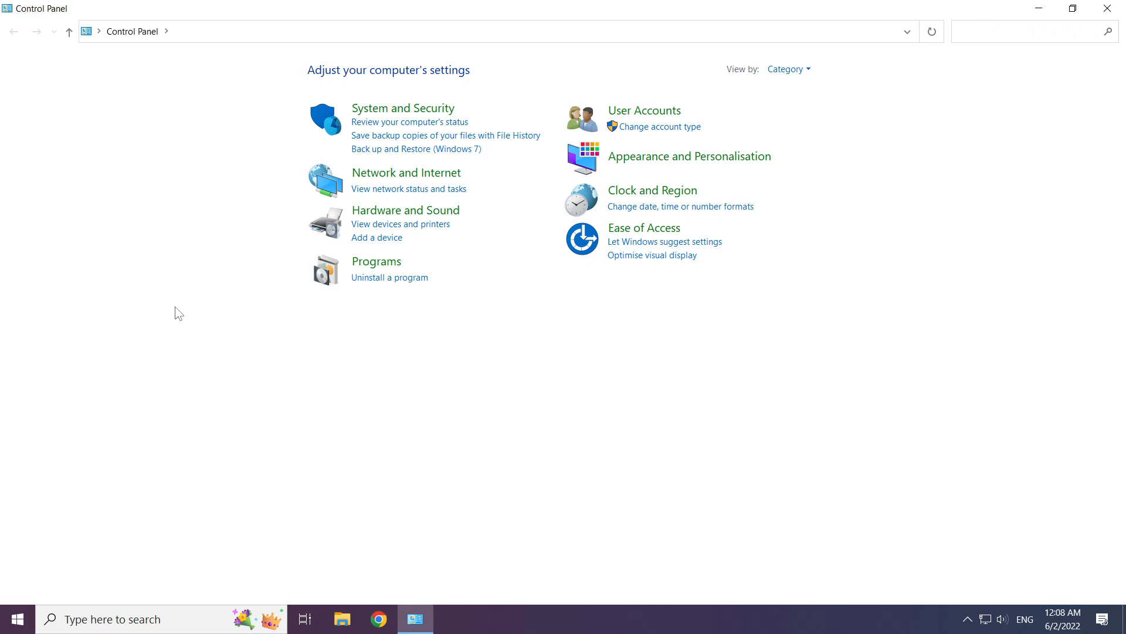
mouse_move(376, 261)
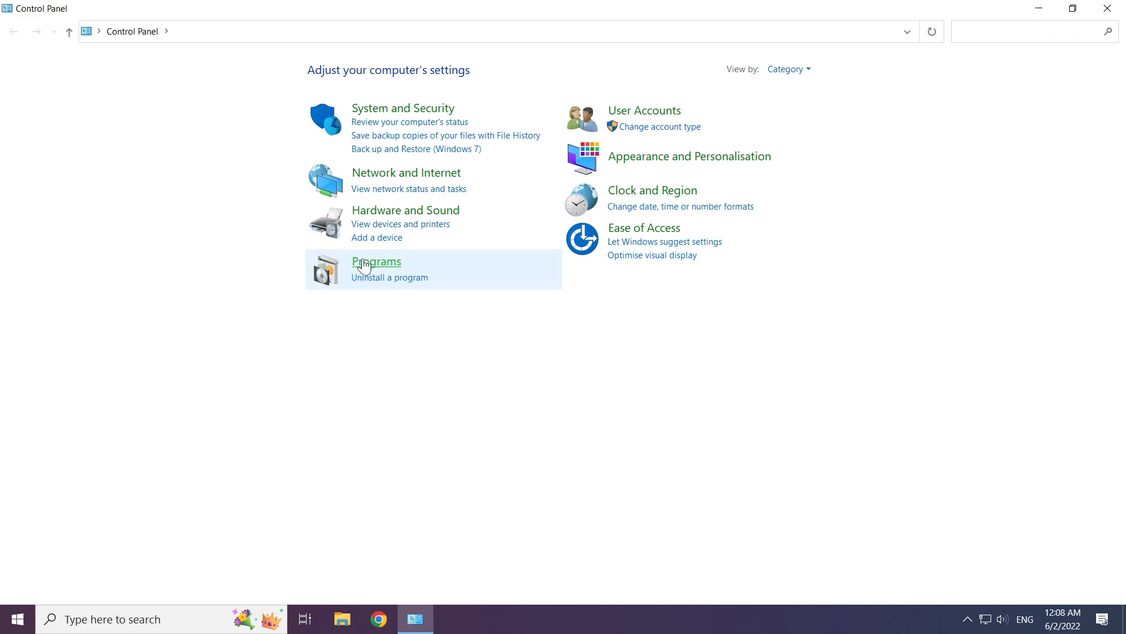
mouse_move(376, 266)
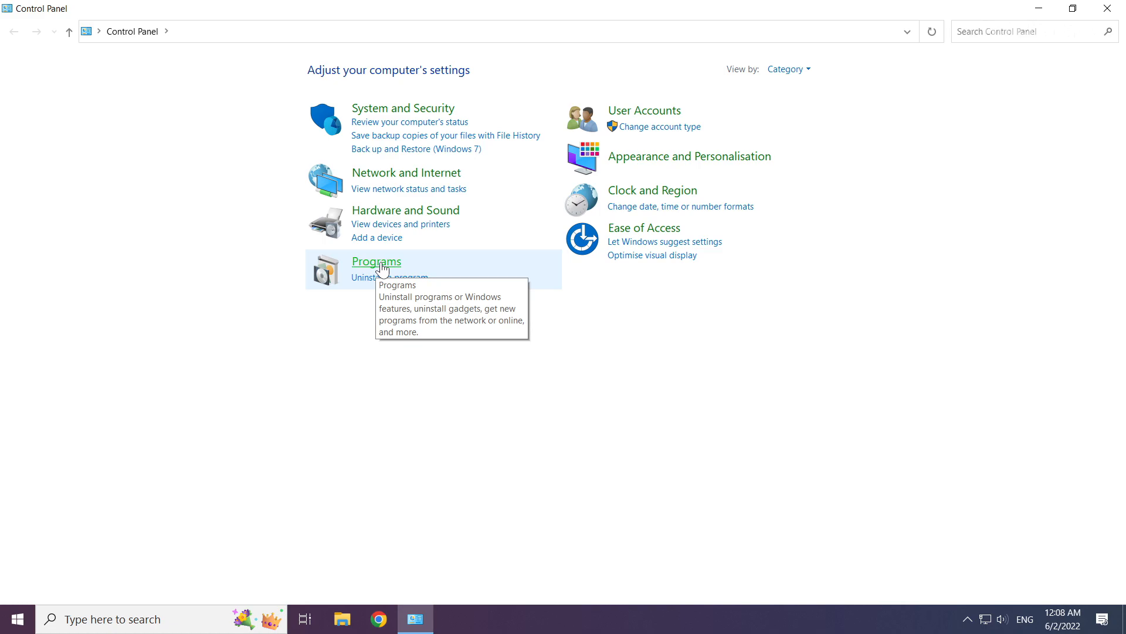
left_click(375, 261)
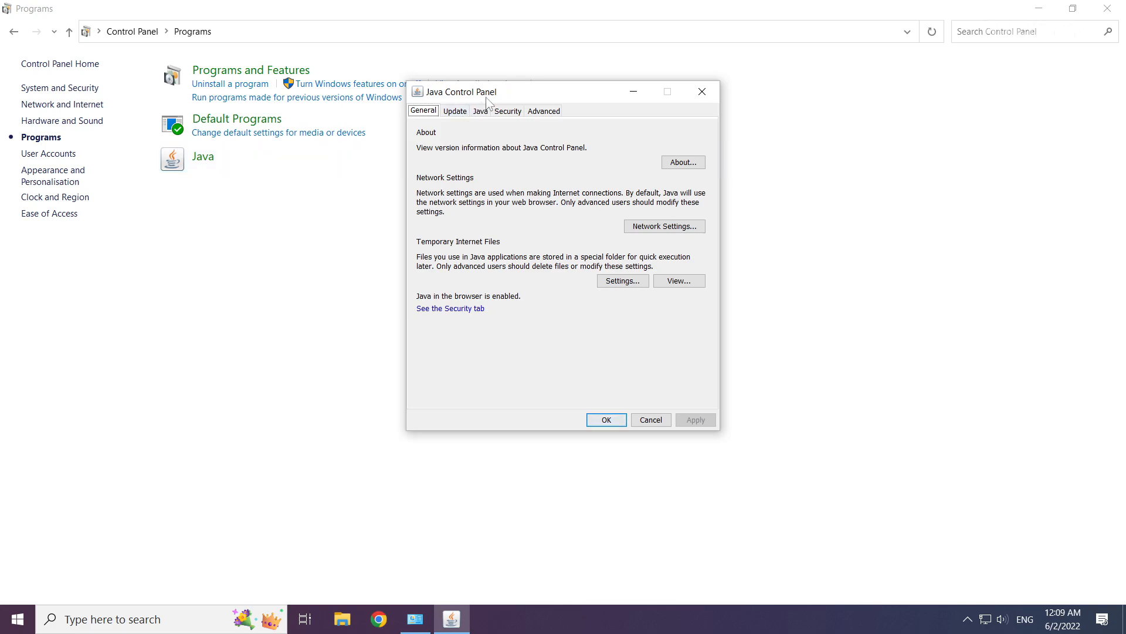
- Review Java Control Panel's Update tab, then close the Java and Programs windows
left_click_drag(487, 91, 487, 124)
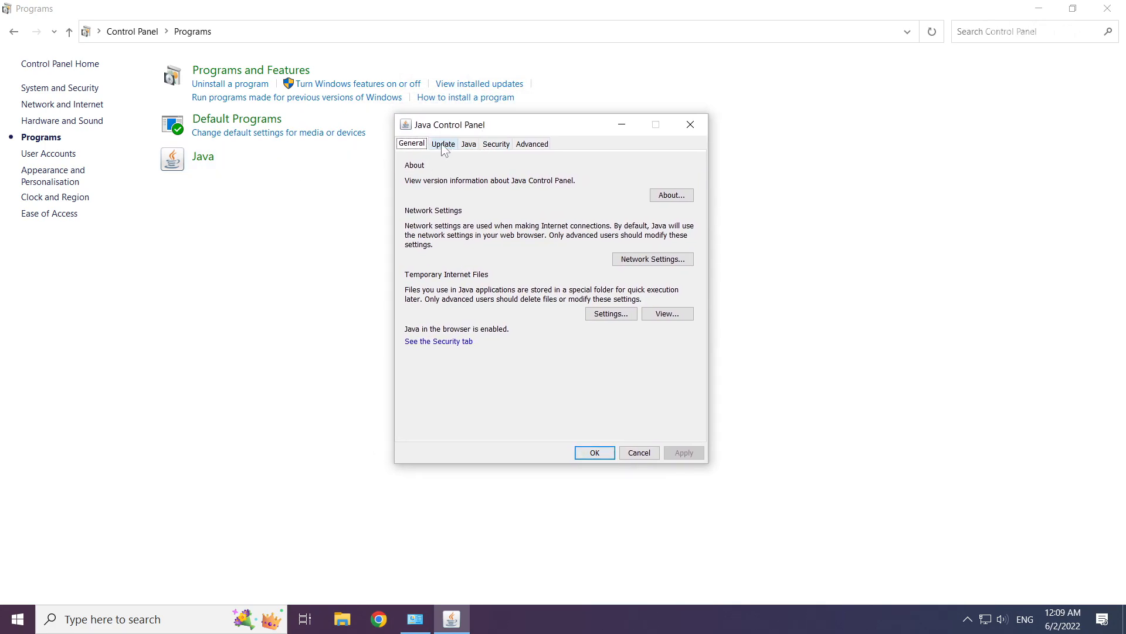
left_click(442, 143)
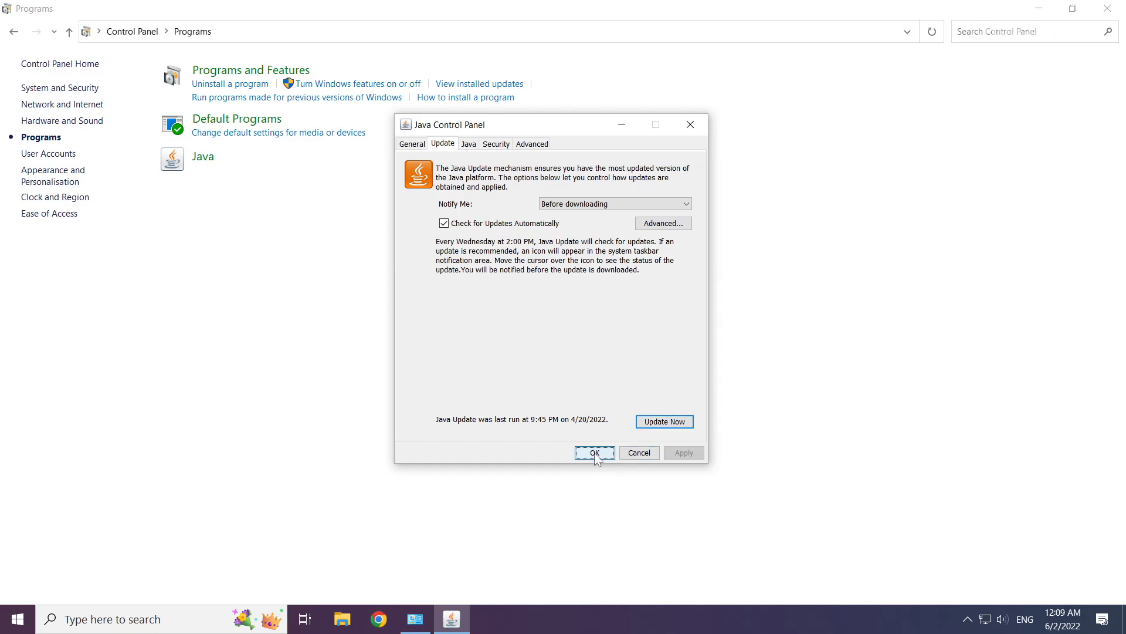
left_click(593, 453)
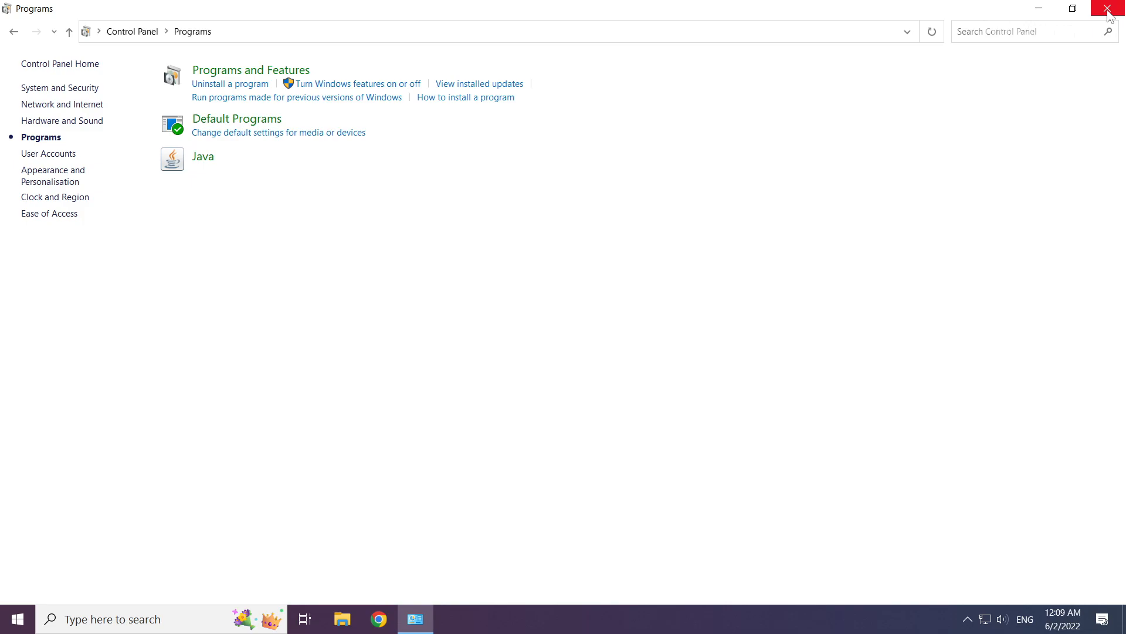
left_click(1113, 9)
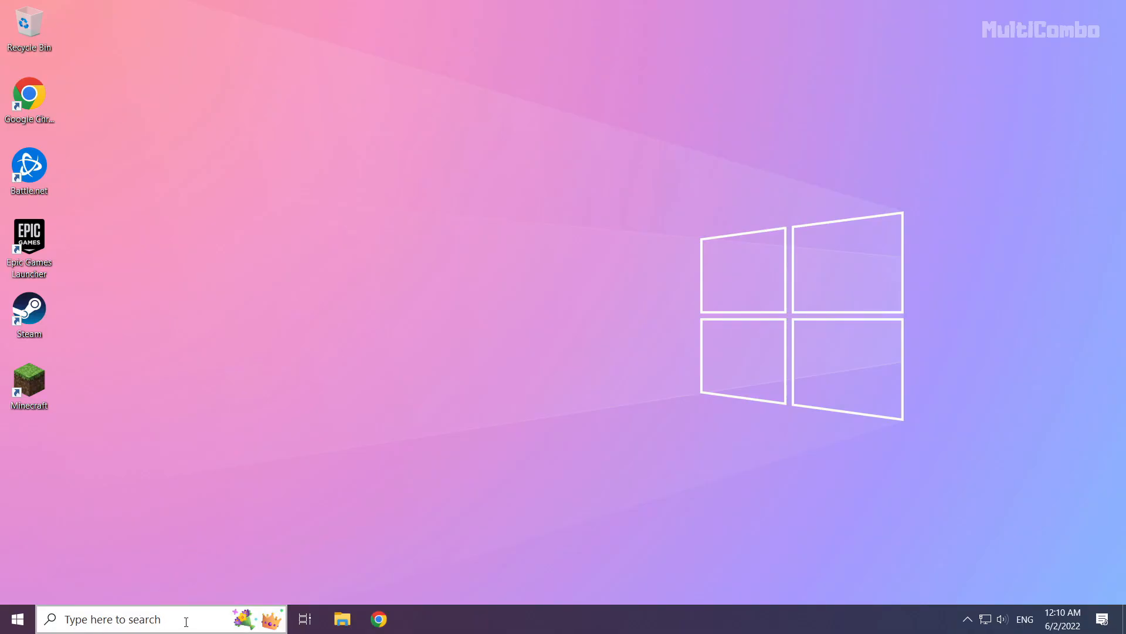
- Search 'allow an app' and launch Allow an app through Windows Firewall
type("a")
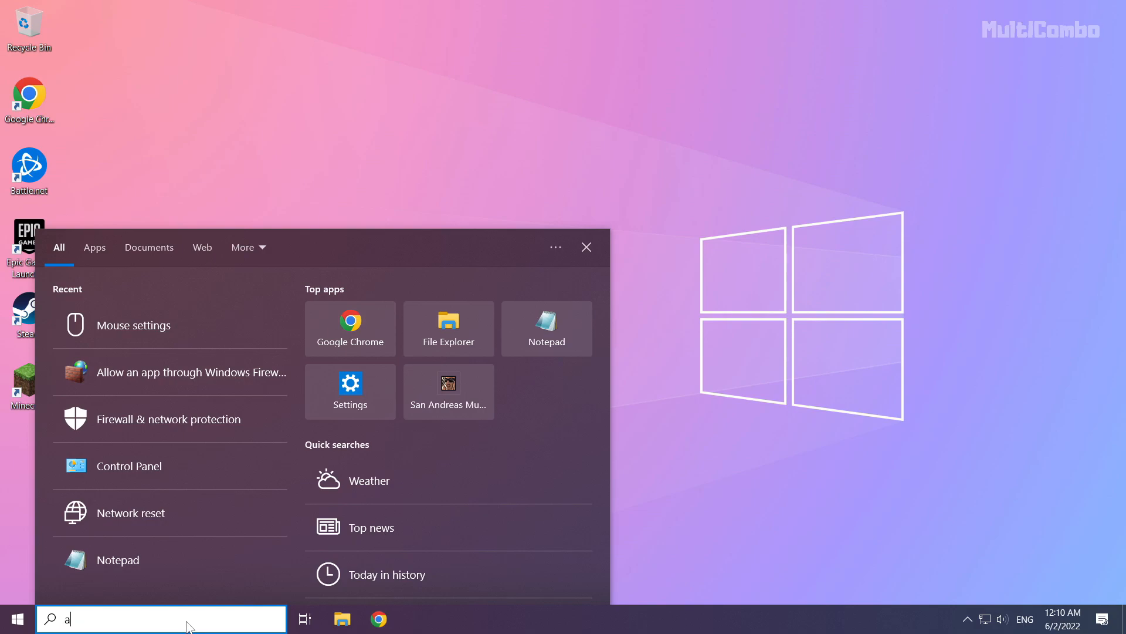
type("llow an app")
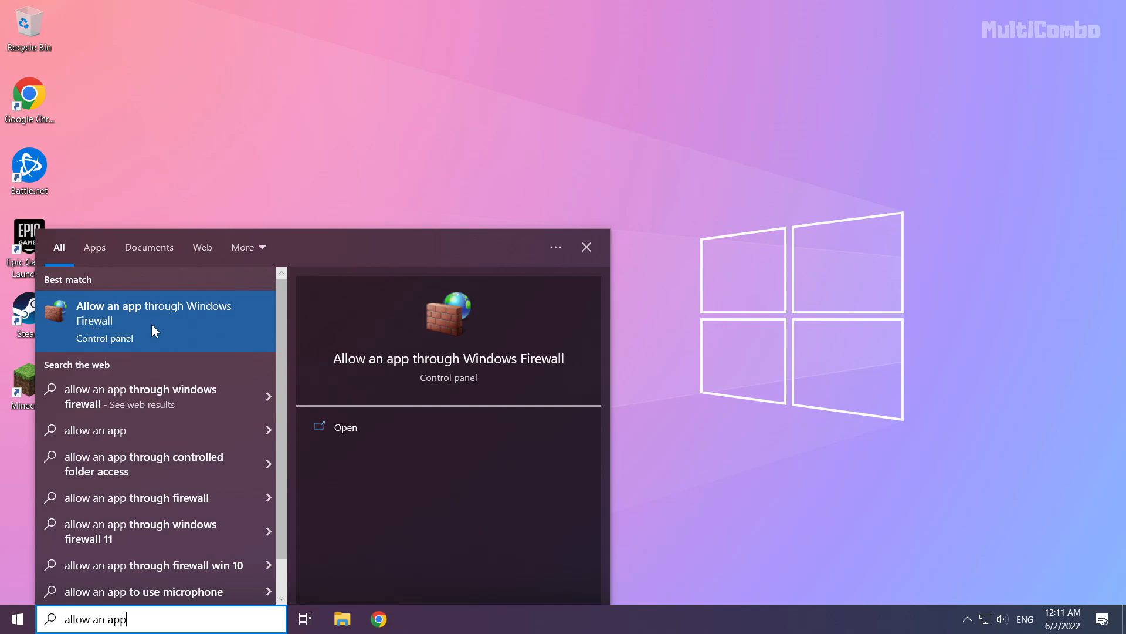
left_click(152, 321)
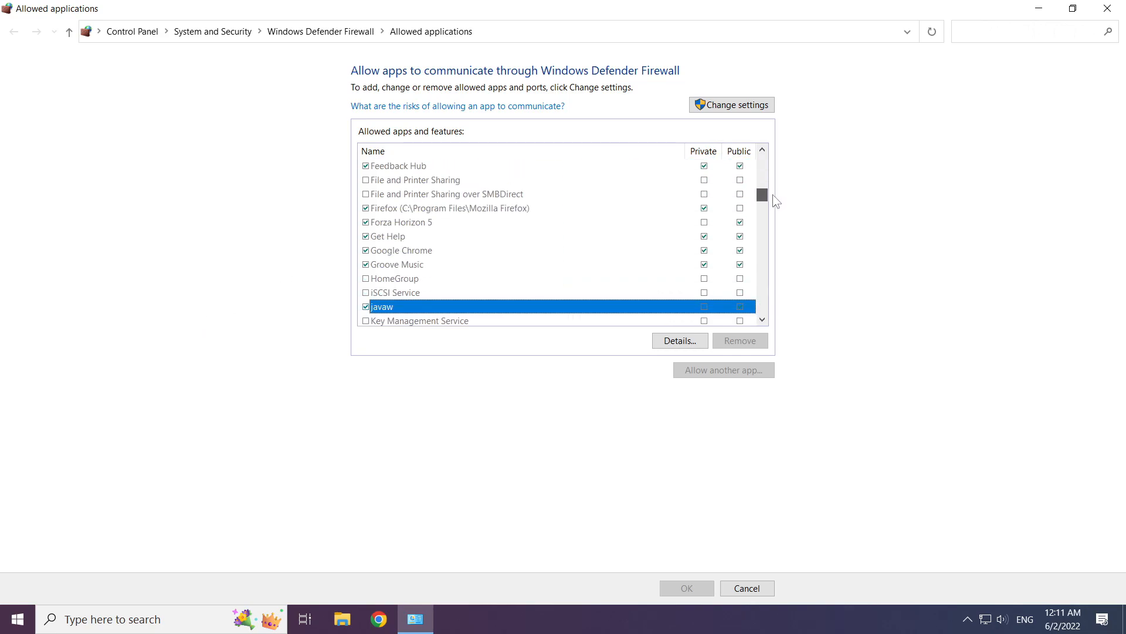
- Allow javaw on private networks too in the firewall list and confirm with OK
scroll("down", 3)
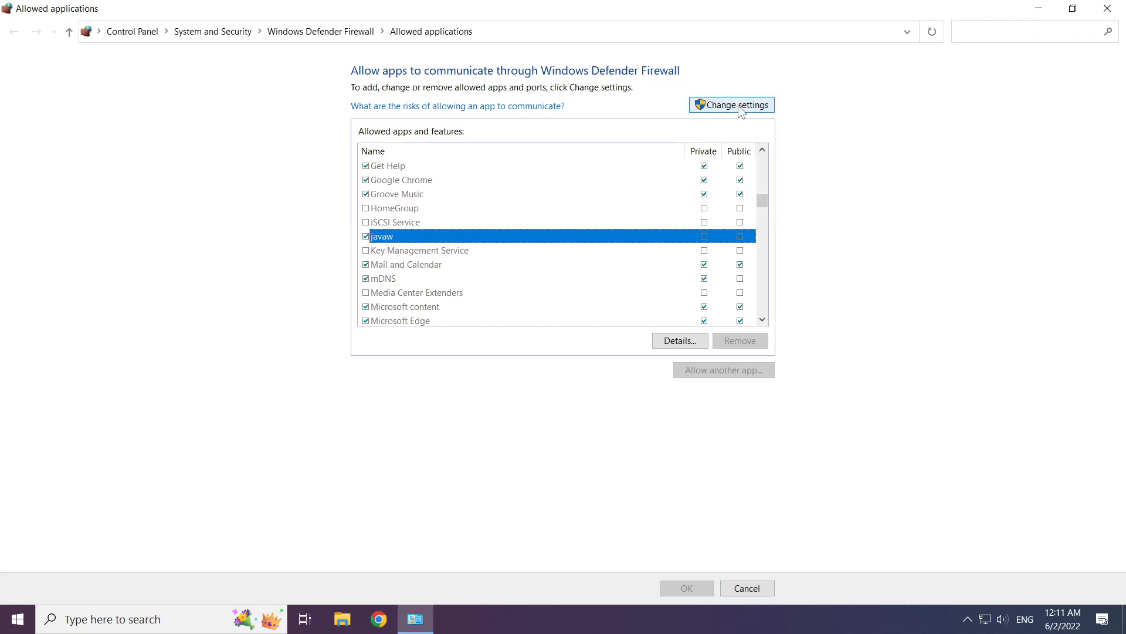
left_click(731, 105)
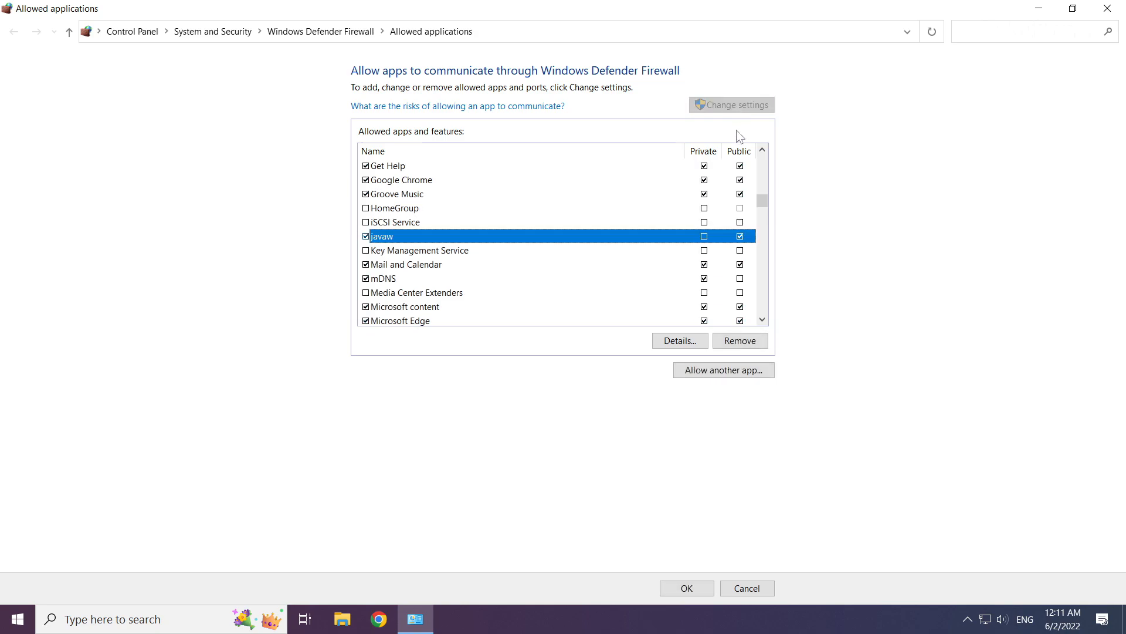
left_click(704, 236)
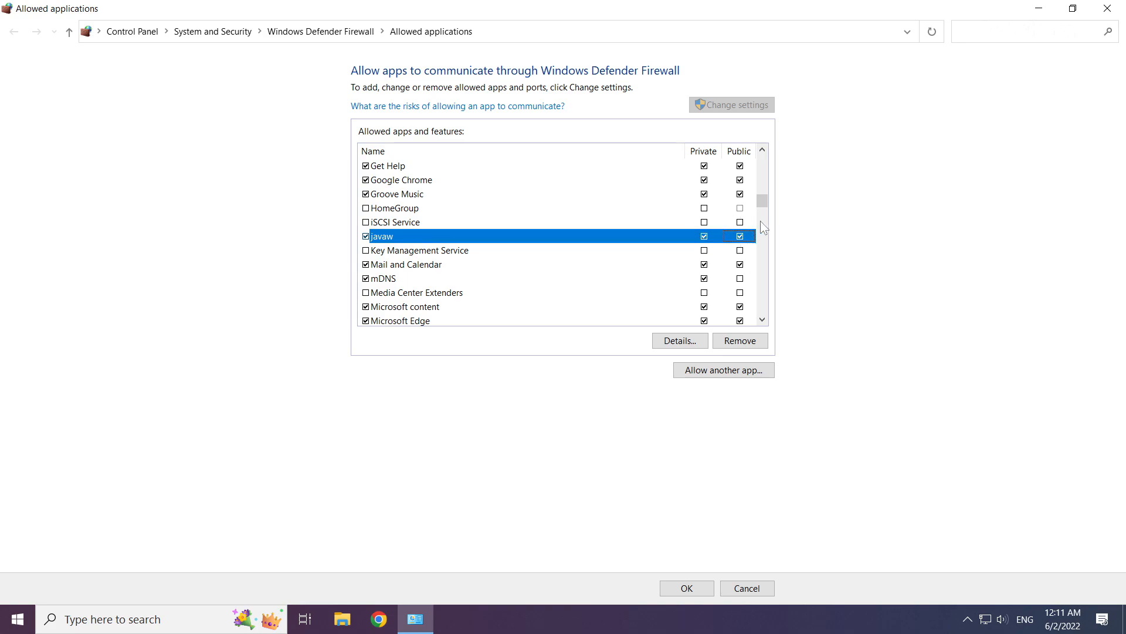
mouse_move(720, 244)
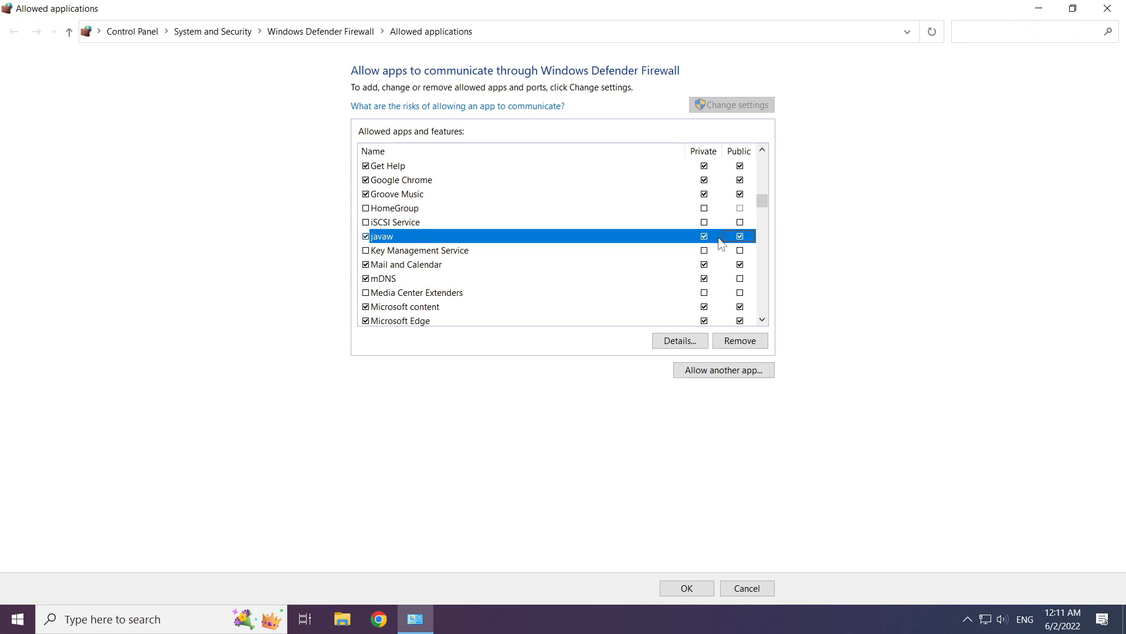
mouse_move(675, 489)
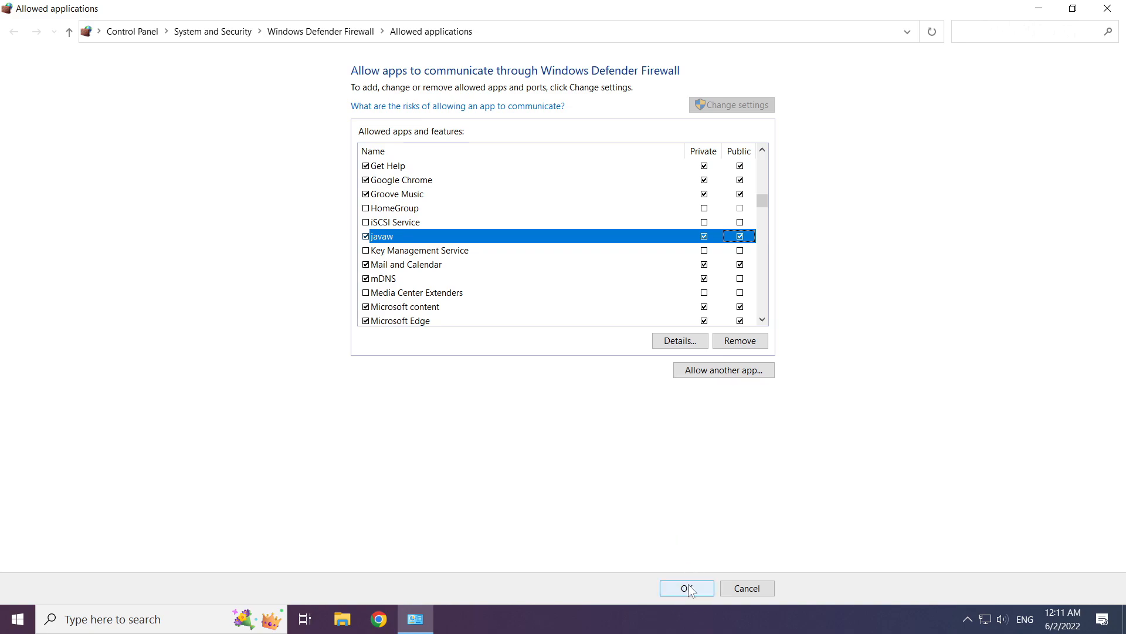
left_click(686, 587)
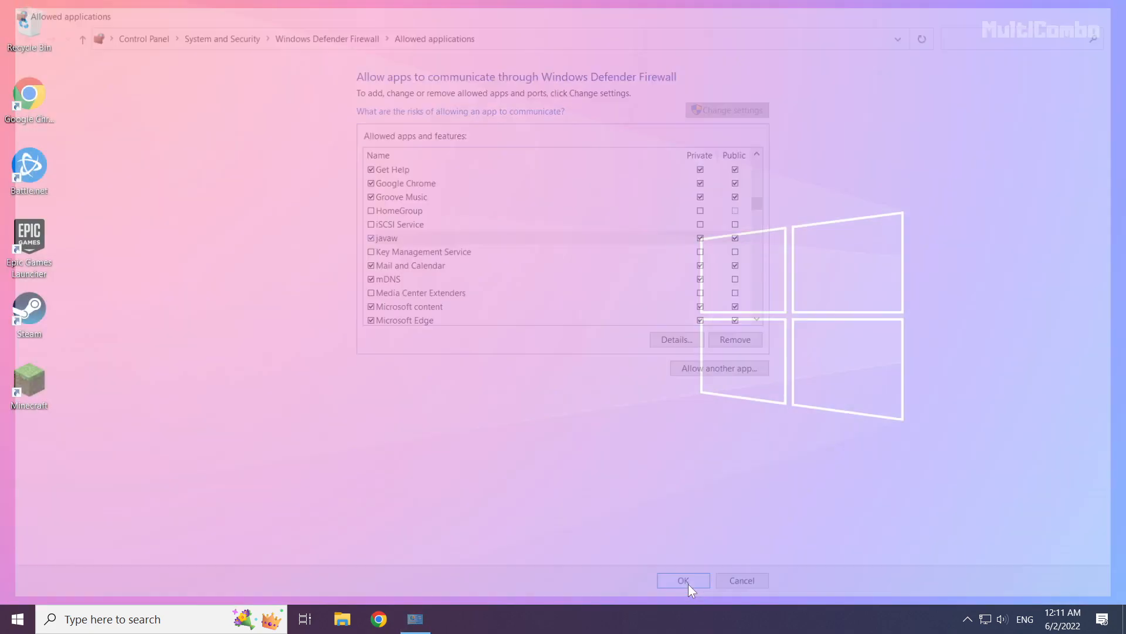
left_click(682, 580)
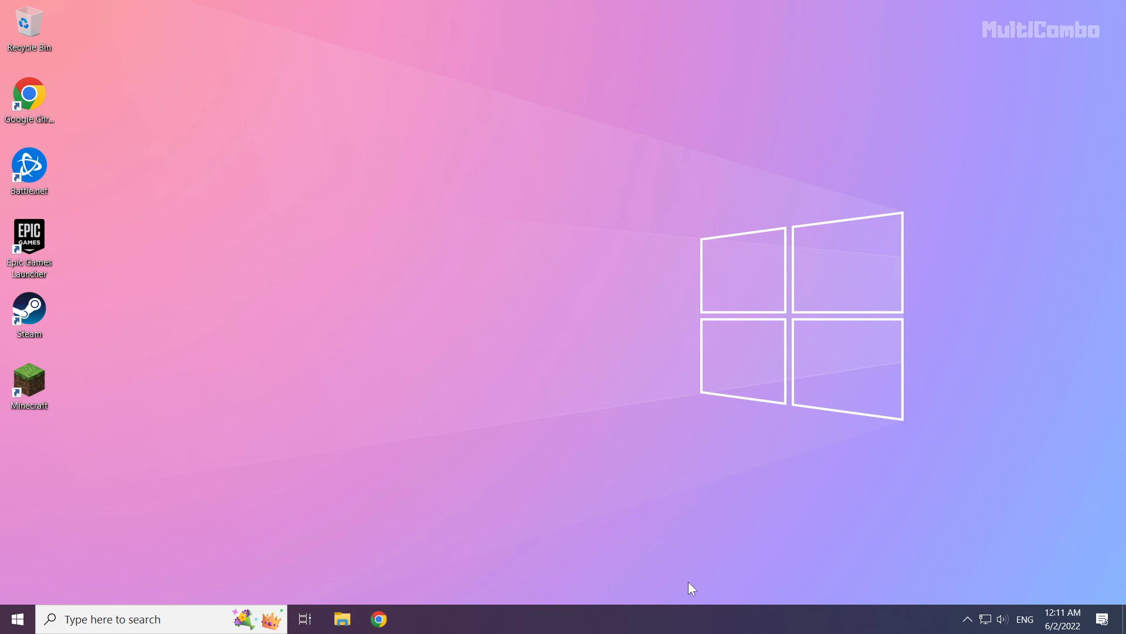
mouse_move(525, 365)
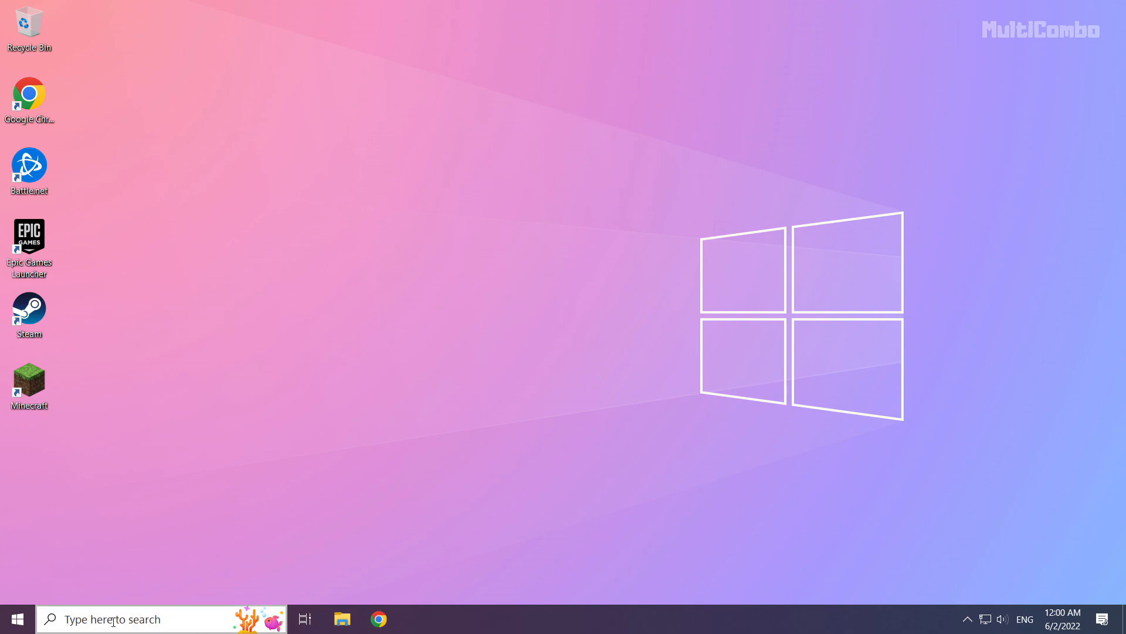
- Search for cmd and run Command Prompt as administrator
left_click(108, 618)
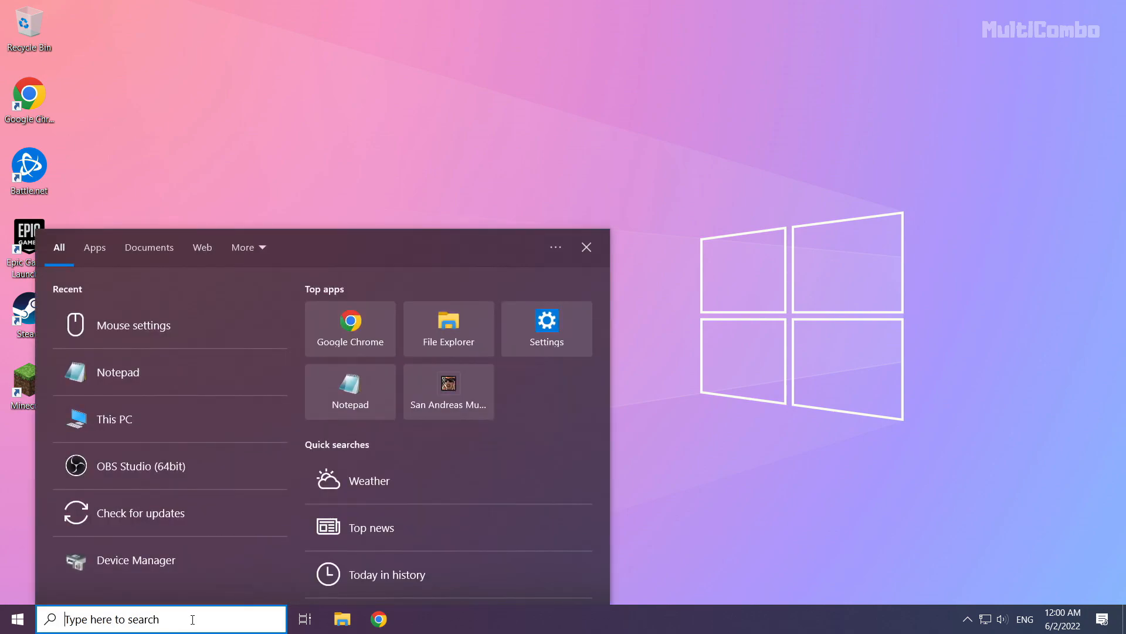
type("cmd")
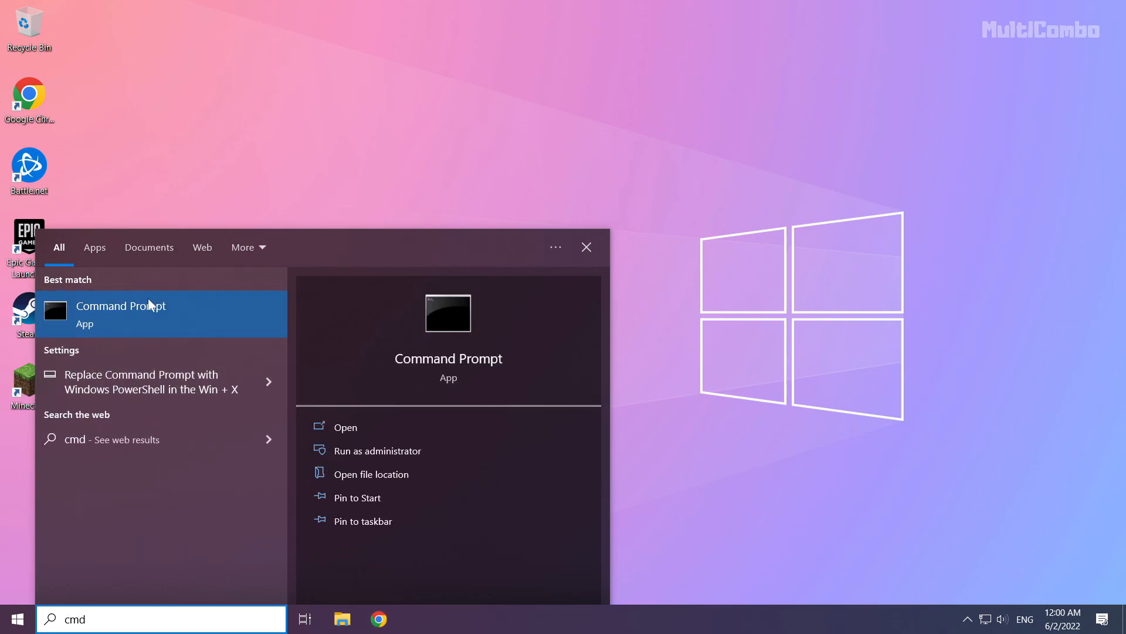
right_click(121, 305)
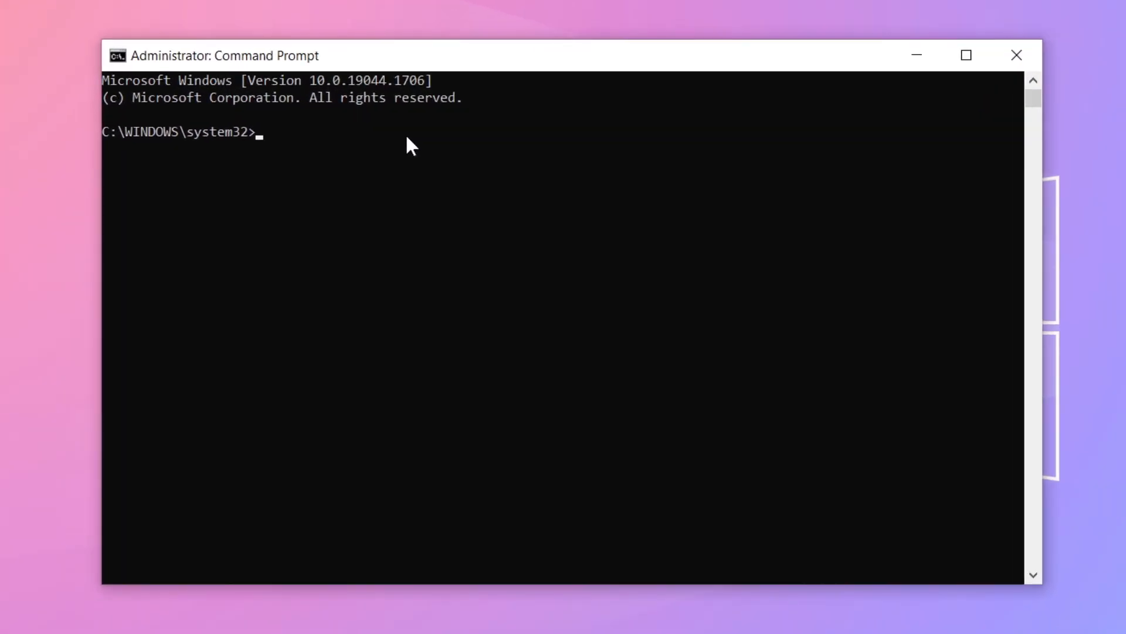
- Run ipconfig /flushdns and netsh winsock reset in the admin console
type("ipconfig /")
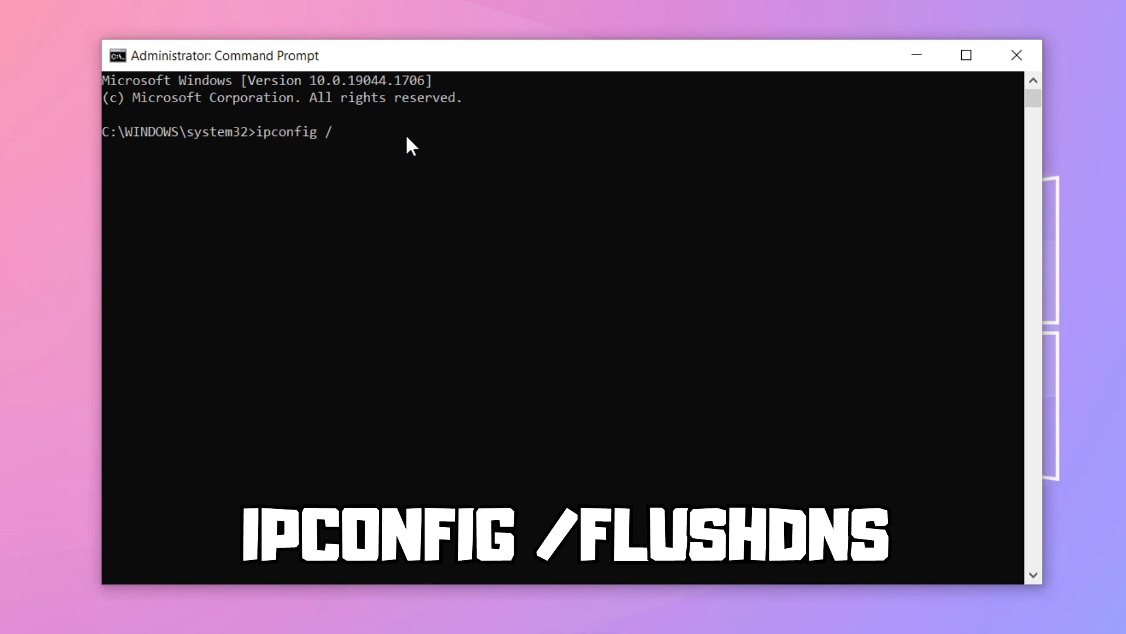
type("flush")
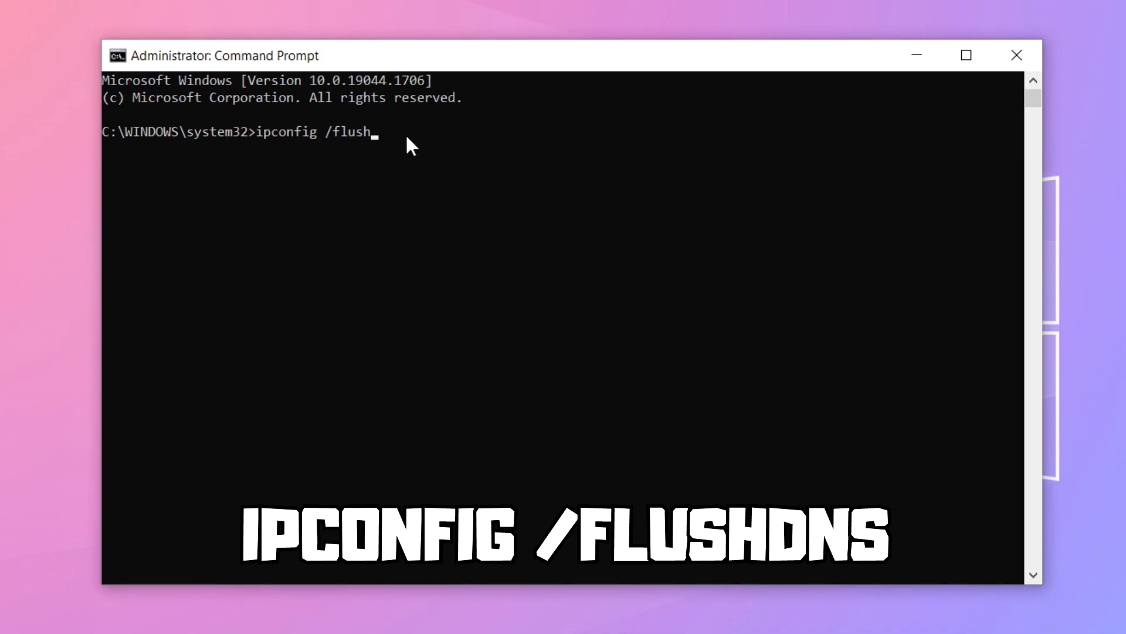
type("dns")
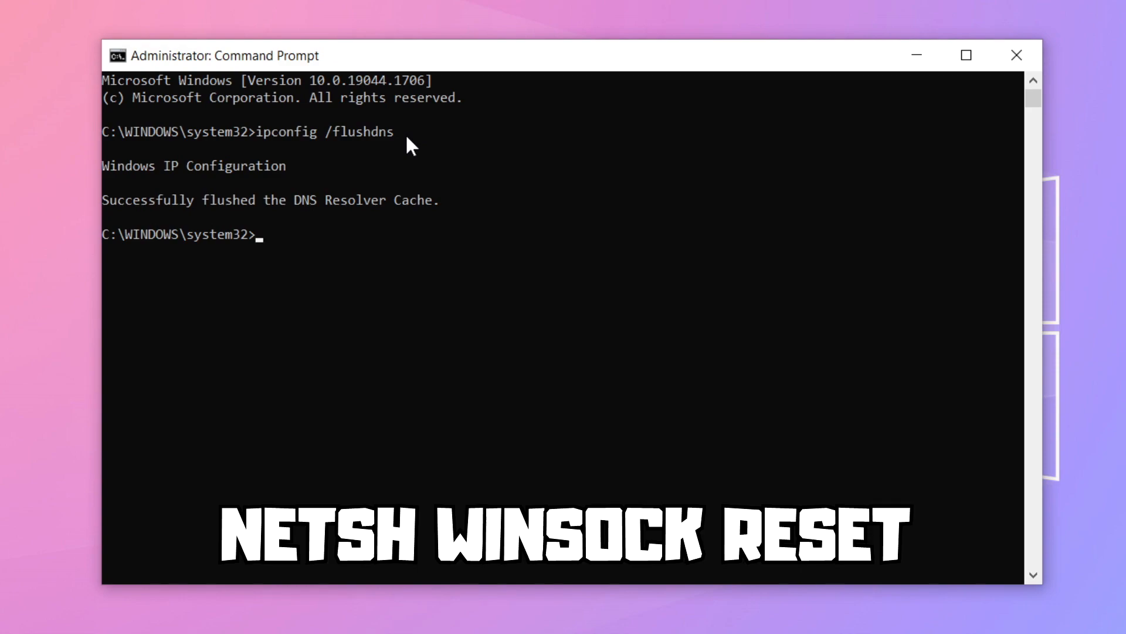
type("netsh winsock")
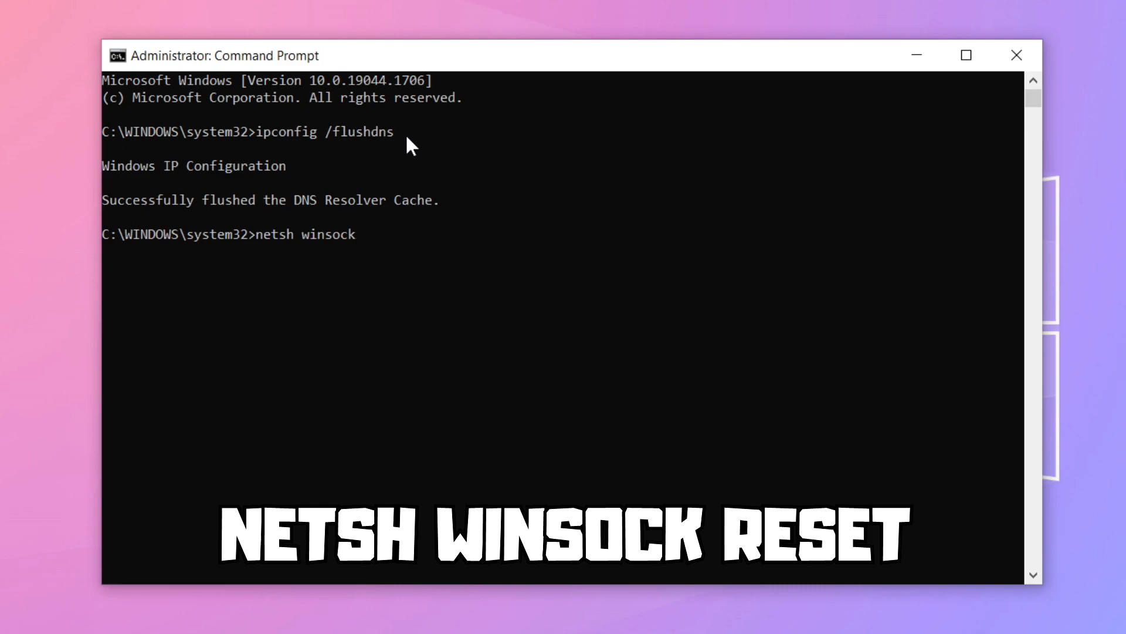
type("reset")
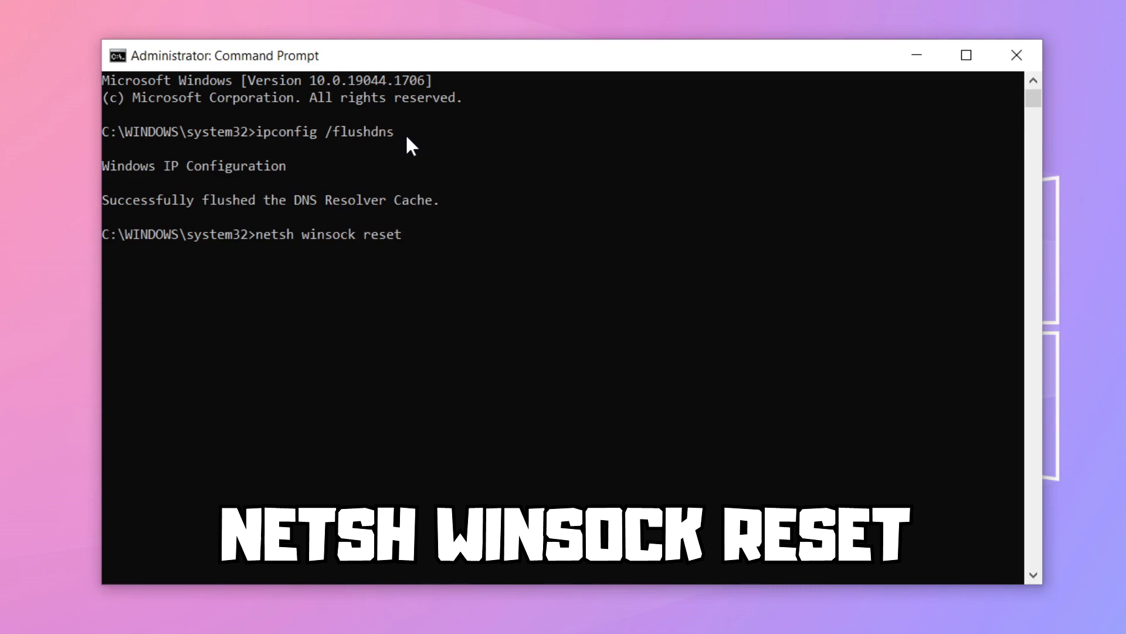
mouse_move(430, 243)
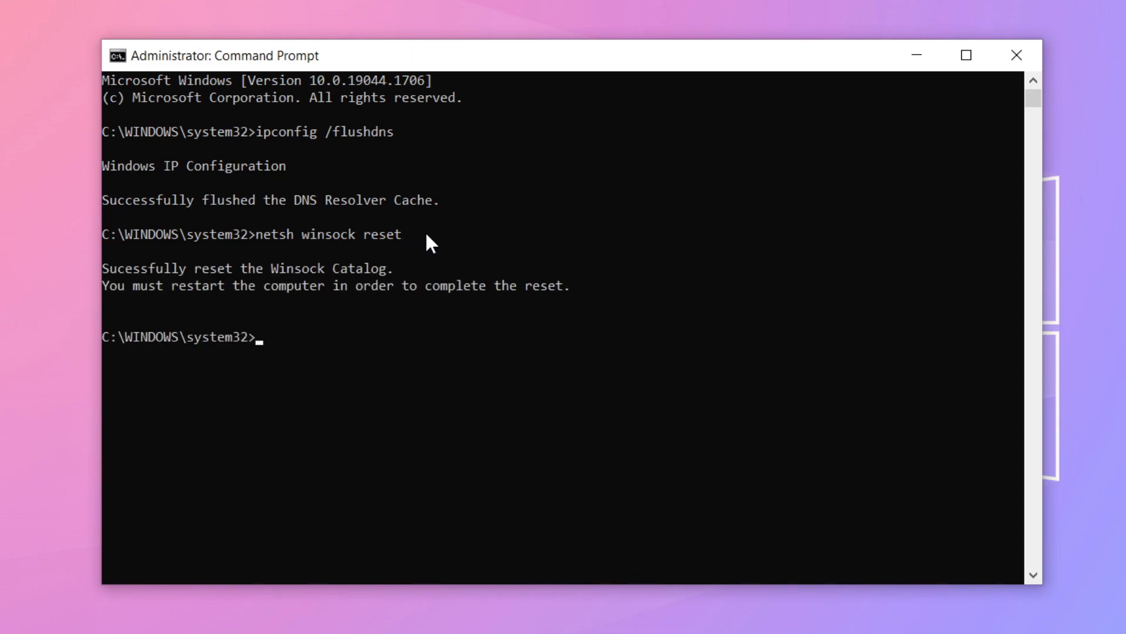
- Exit the Command Prompt to return to the desktop
type("ex")
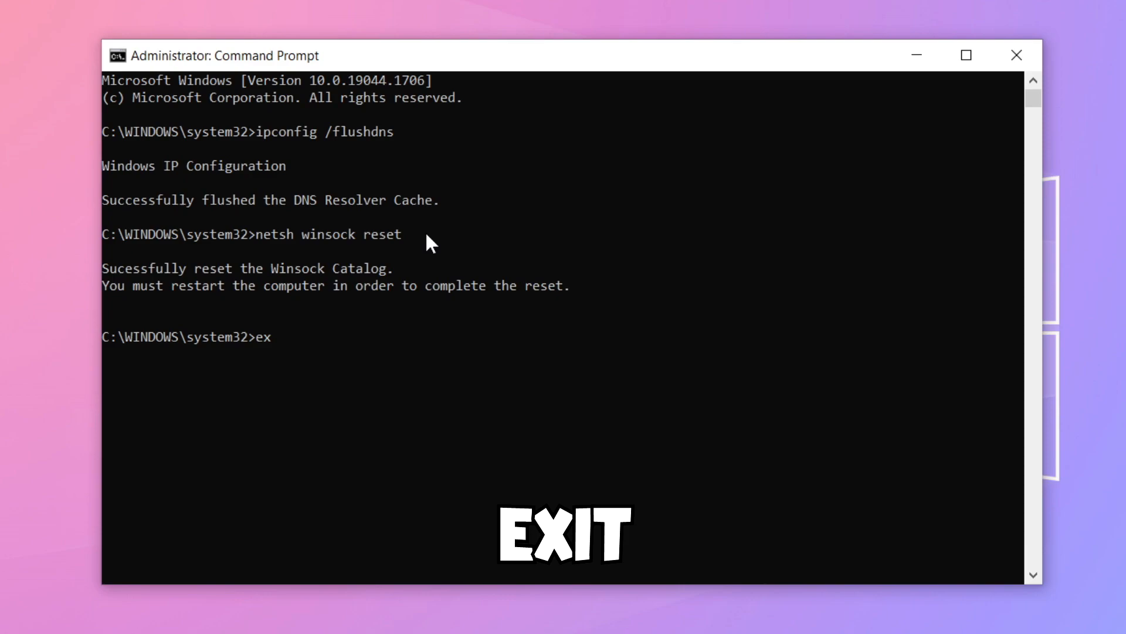
type("it")
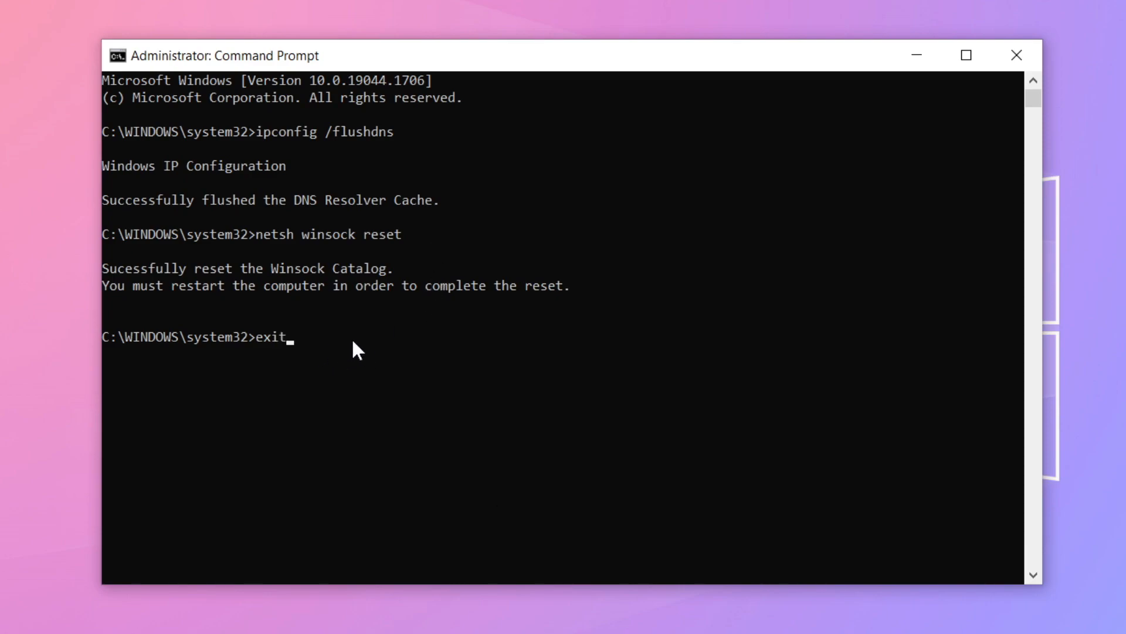
key("Enter")
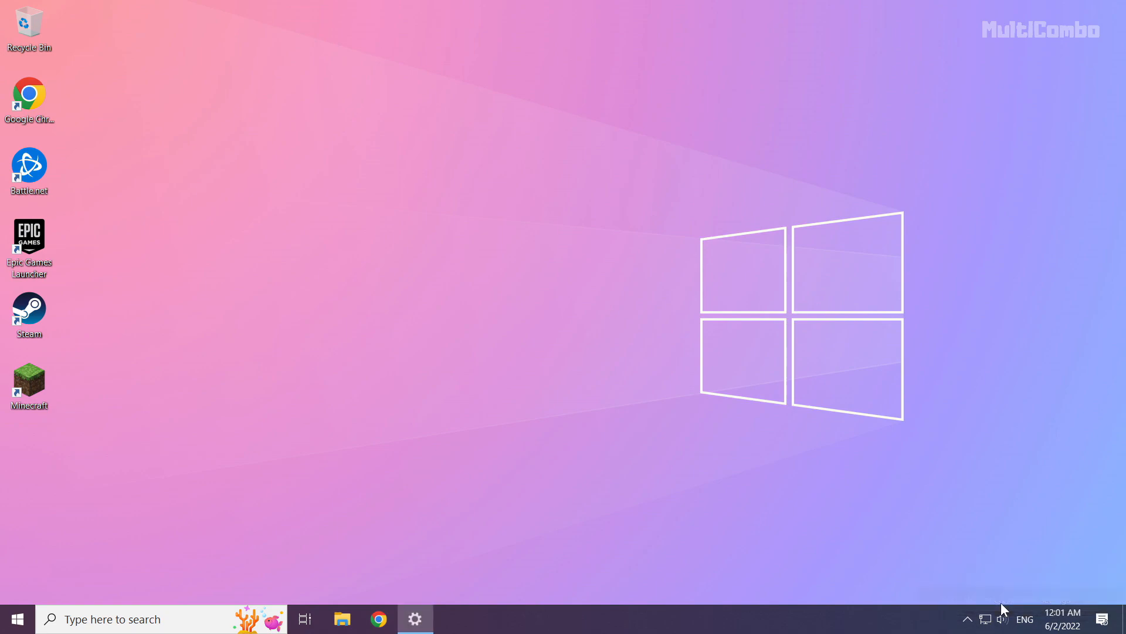
- Go to Network & Internet settings via the system tray network icon
left_click(415, 619)
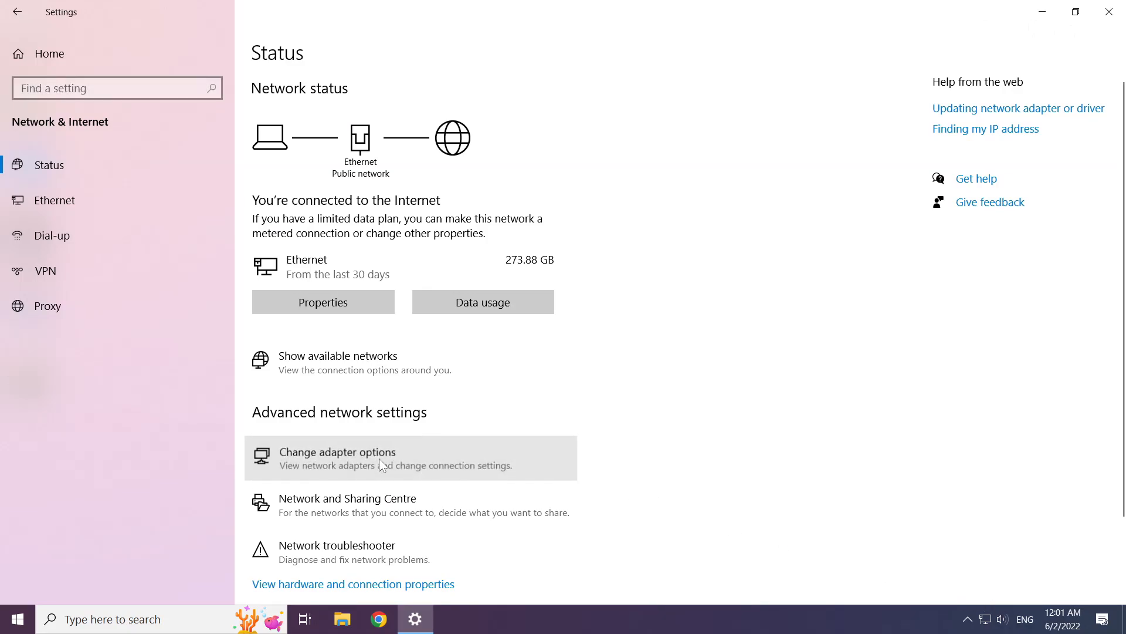
- From adapter options, reach the Ethernet connection's TCP/IPv4 properties
left_click(337, 458)
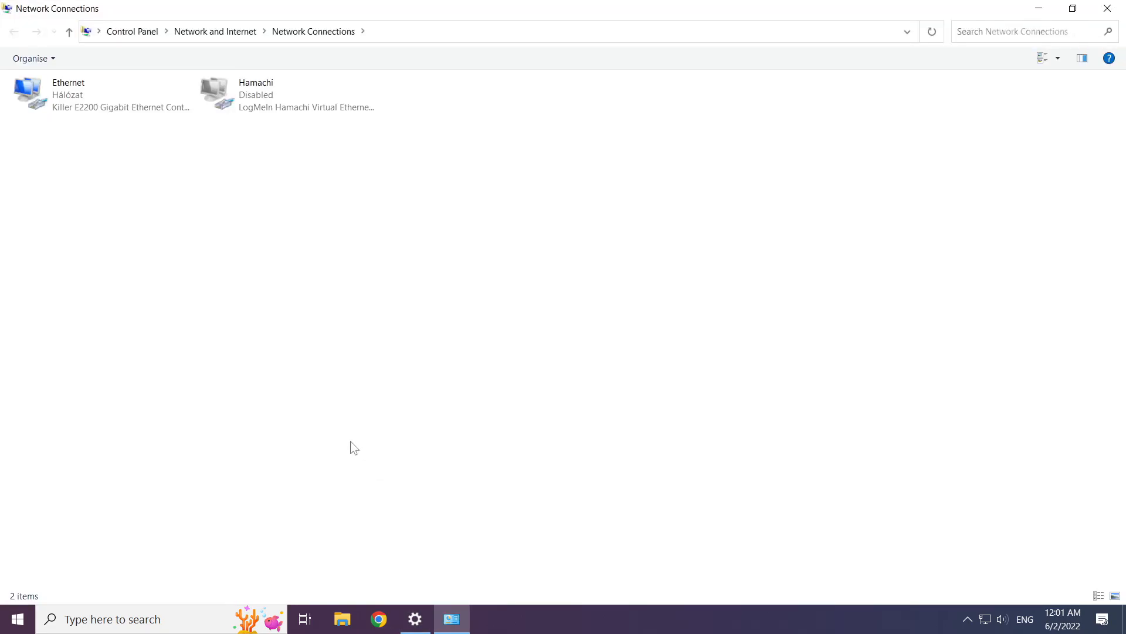
left_click(101, 94)
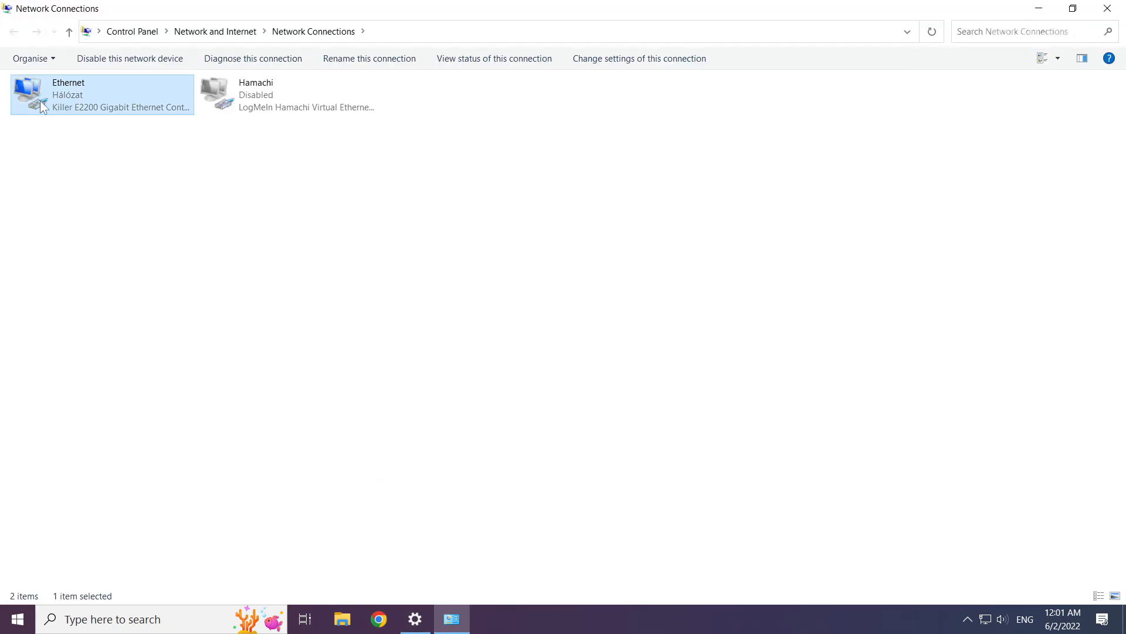
mouse_move(84, 104)
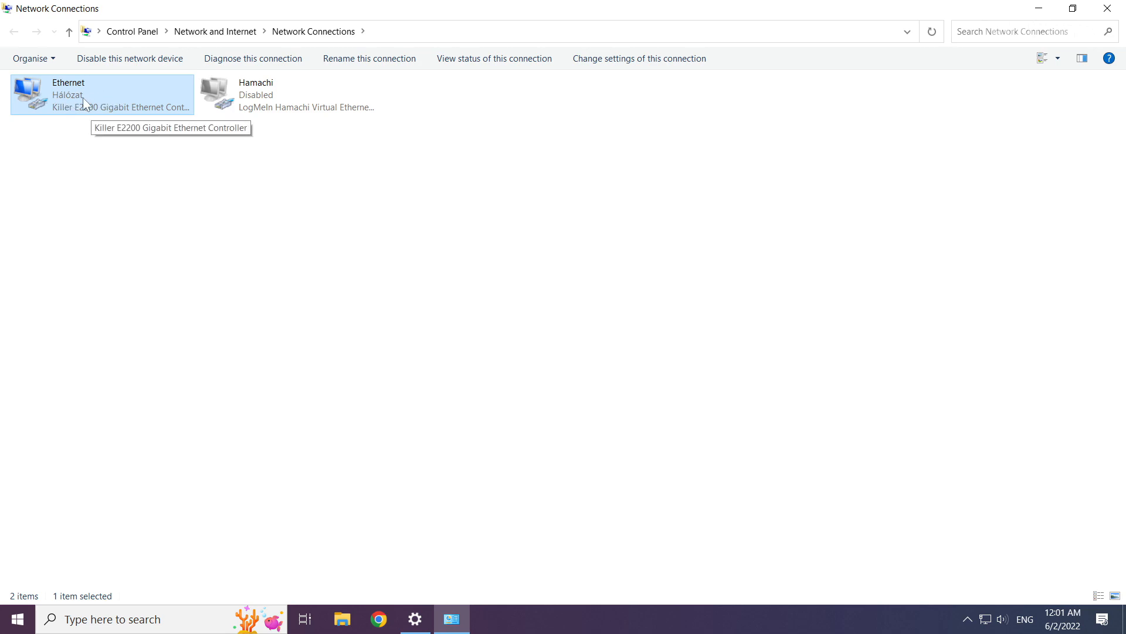
right_click(101, 94)
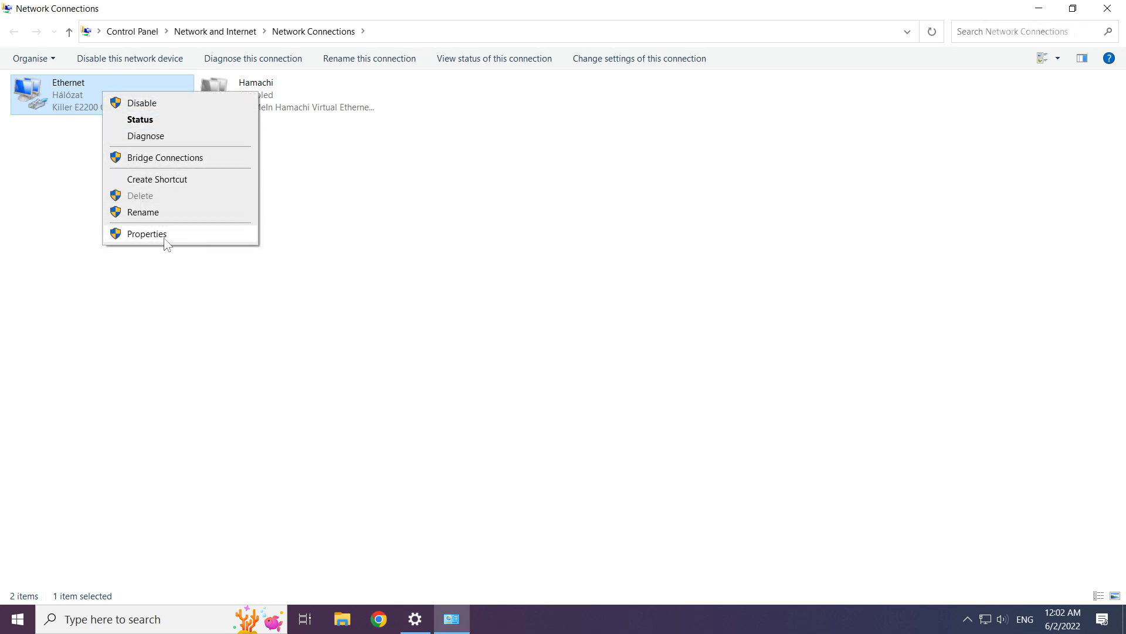
left_click(146, 234)
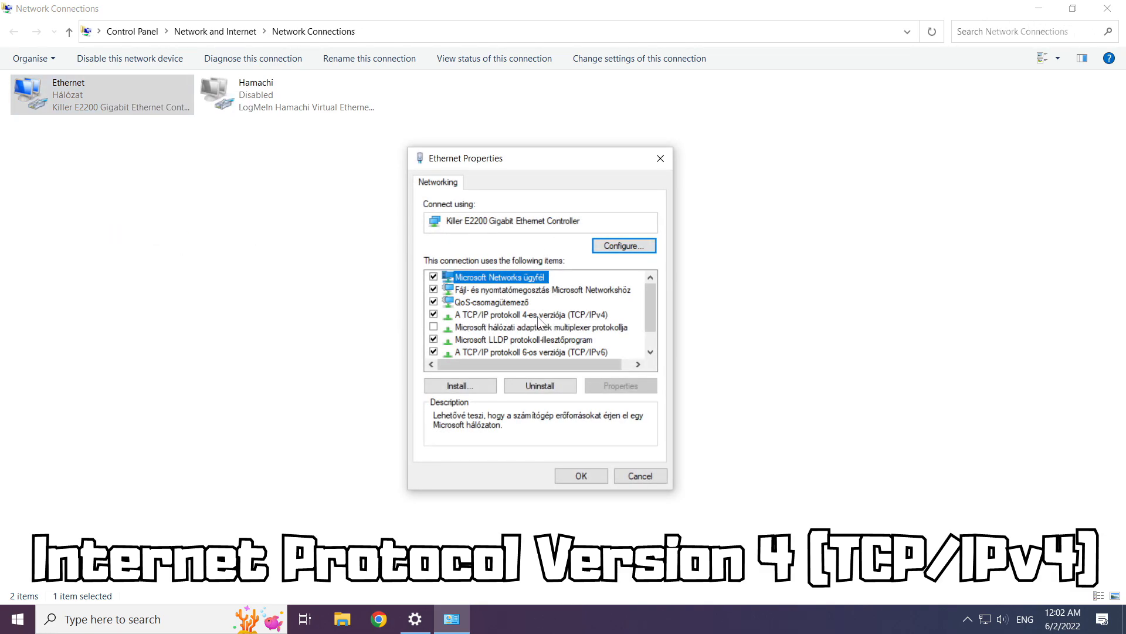
left_click(531, 314)
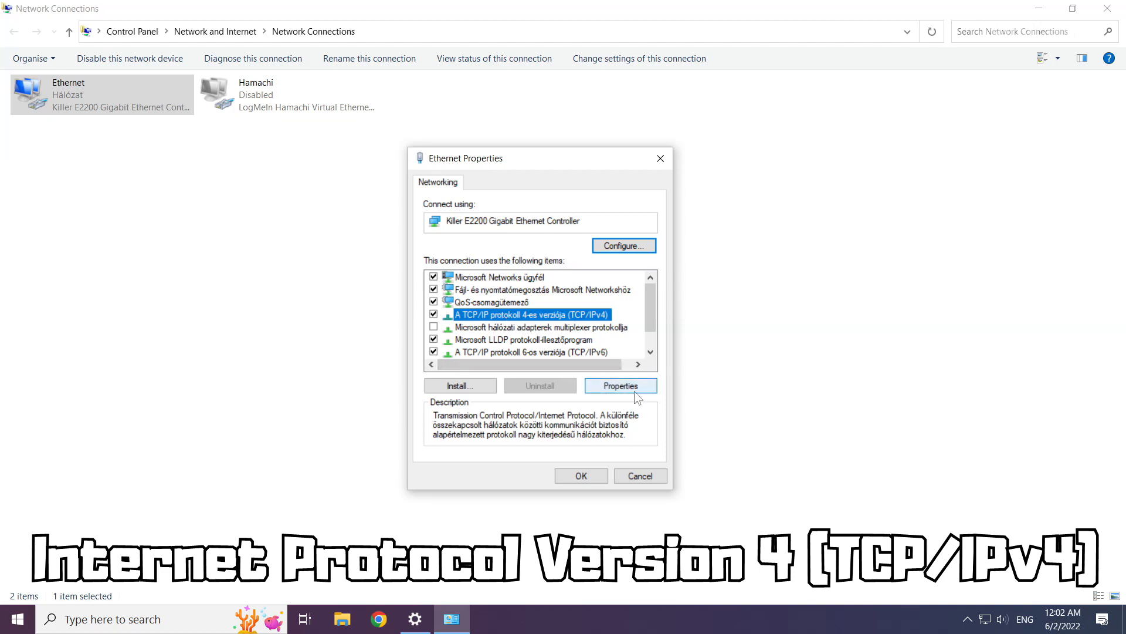
left_click(619, 385)
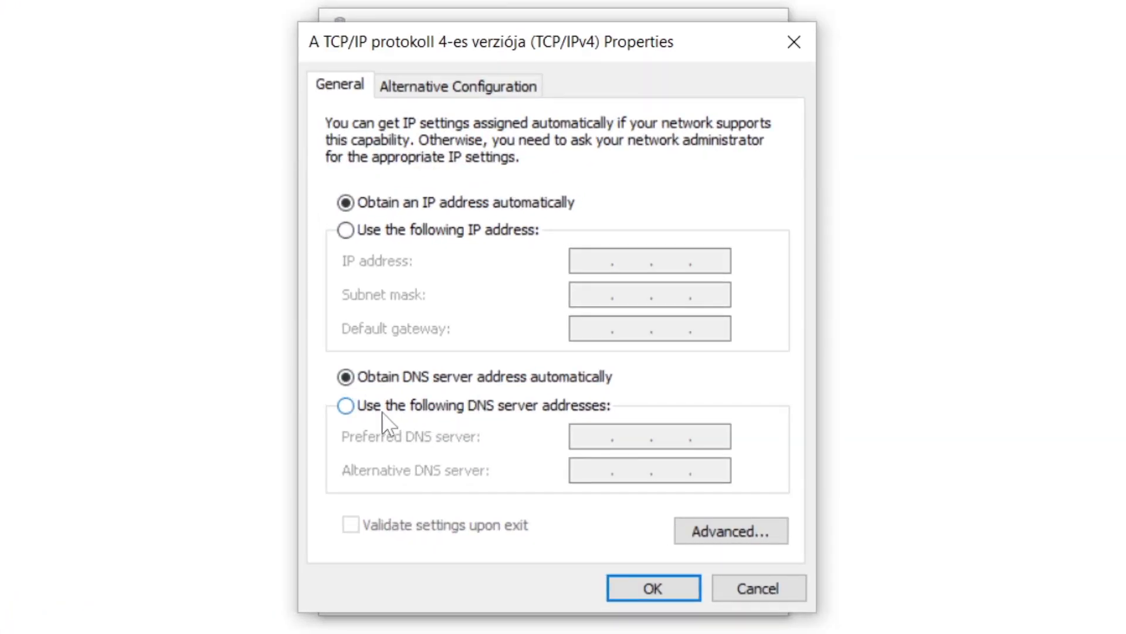
mouse_move(347, 413)
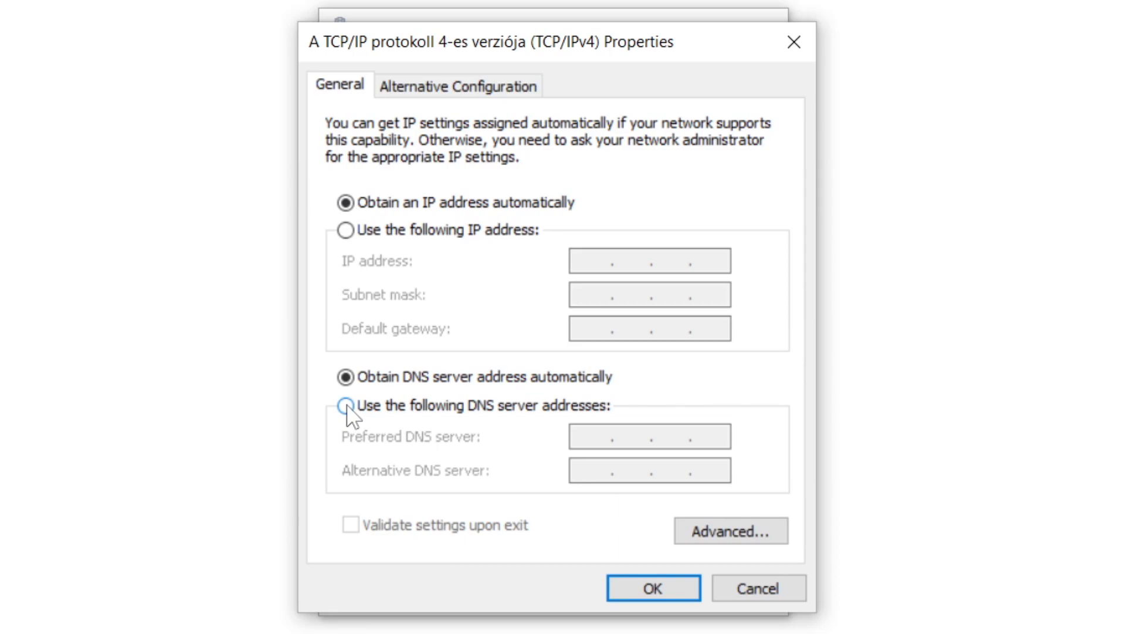
- Set Ethernet IPv4 DNS servers manually to 8.8.8.8 and 8.8.4.4 and confirm
left_click(345, 404)
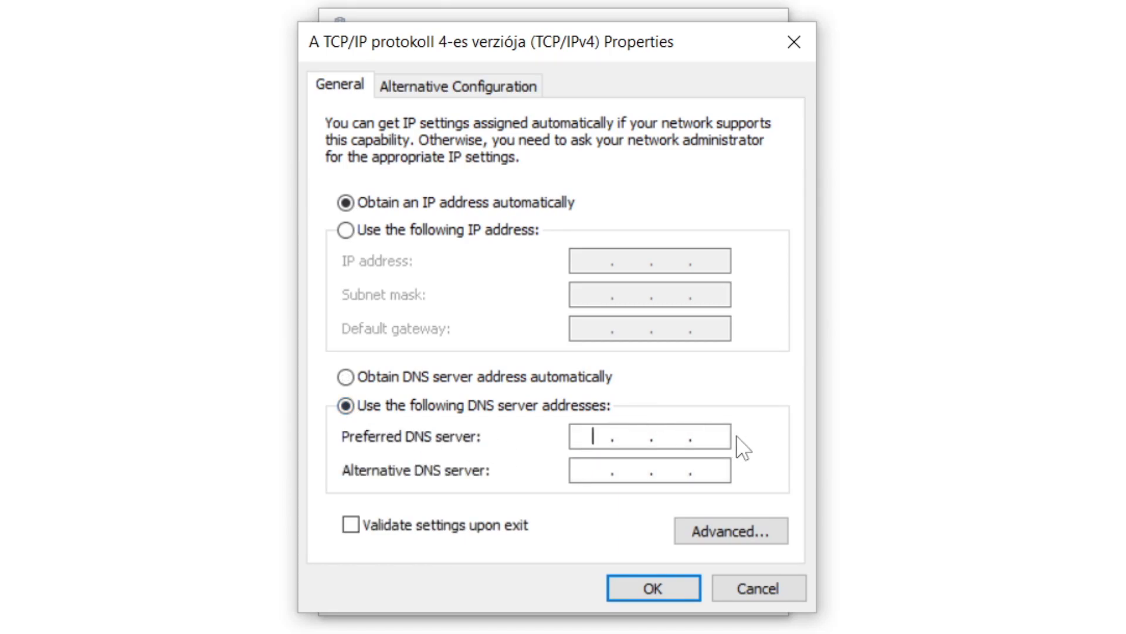
type("8.8.8.8")
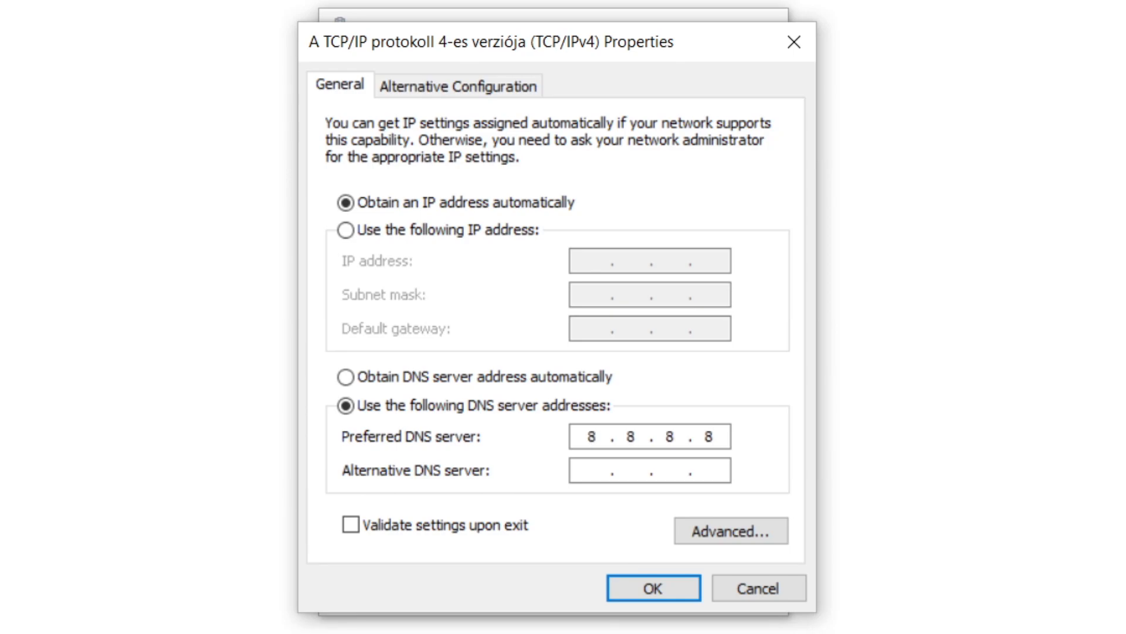
left_click(650, 469)
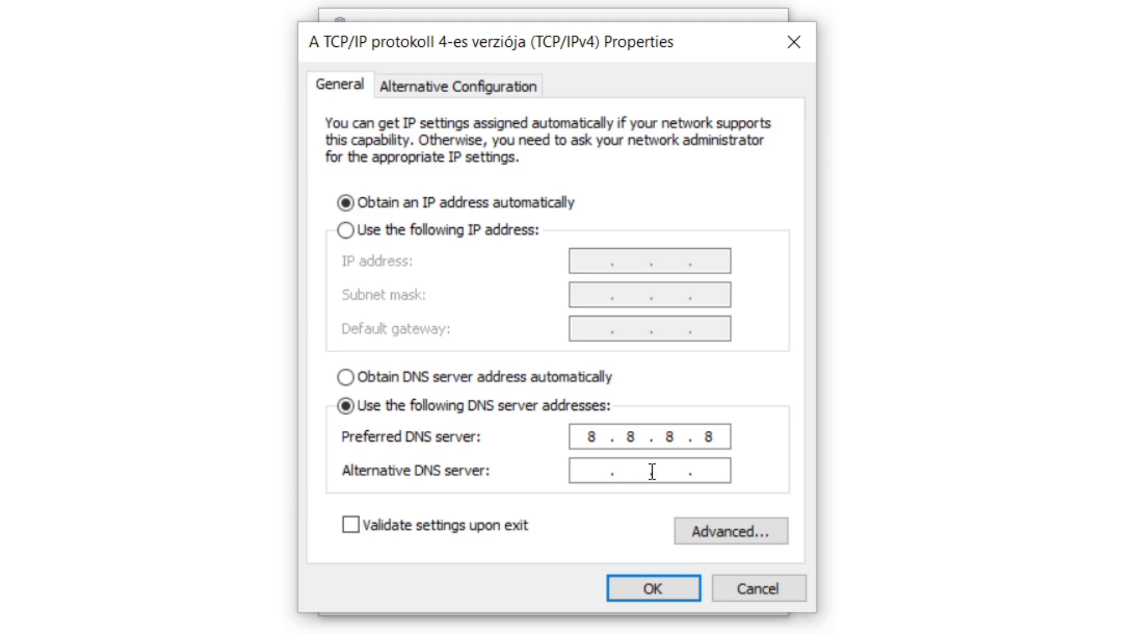
type("8 . .")
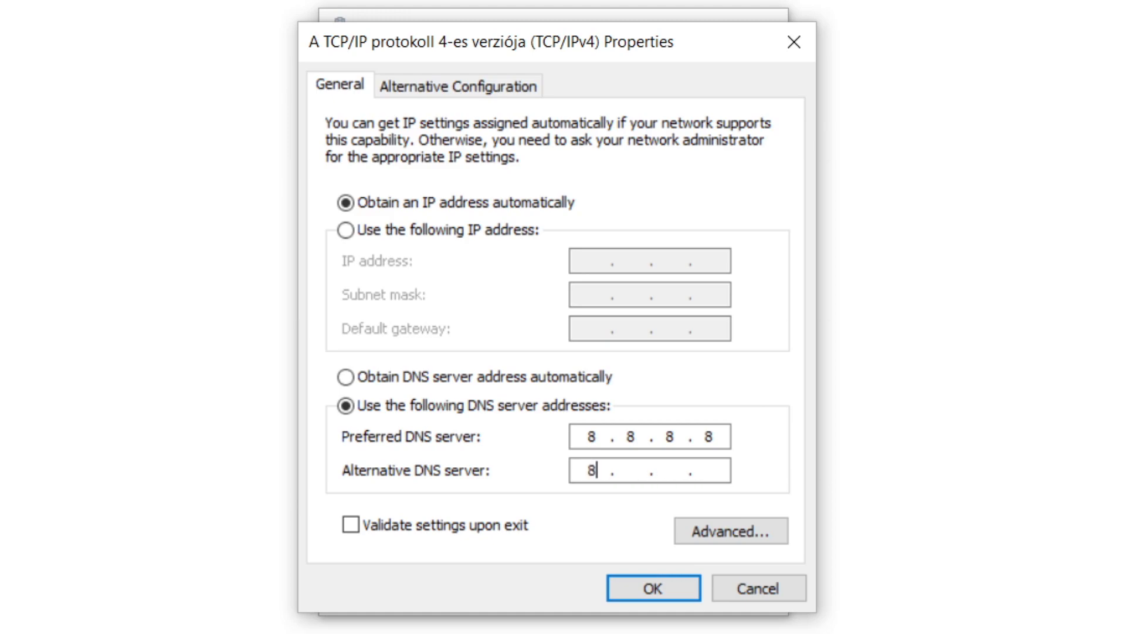
type(".8.4.")
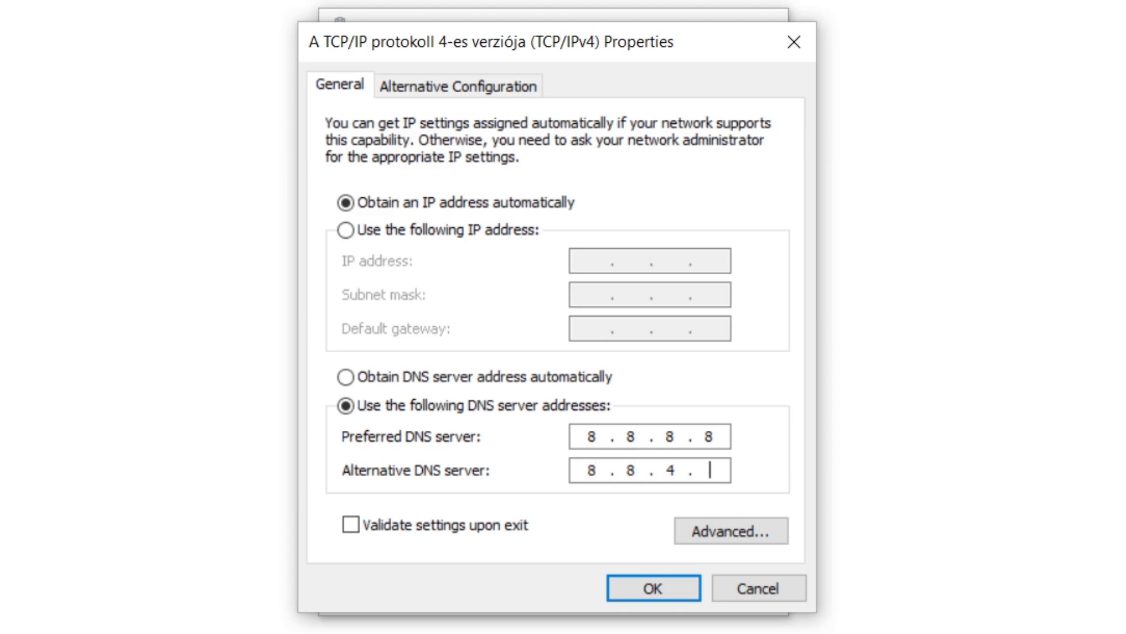
type("4")
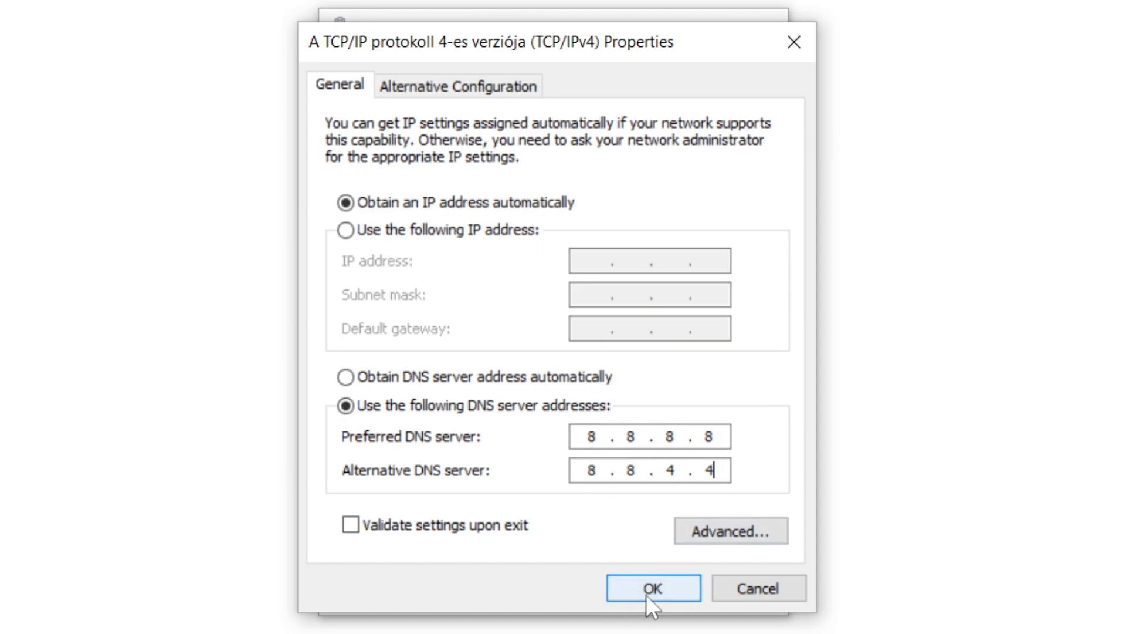
left_click(652, 586)
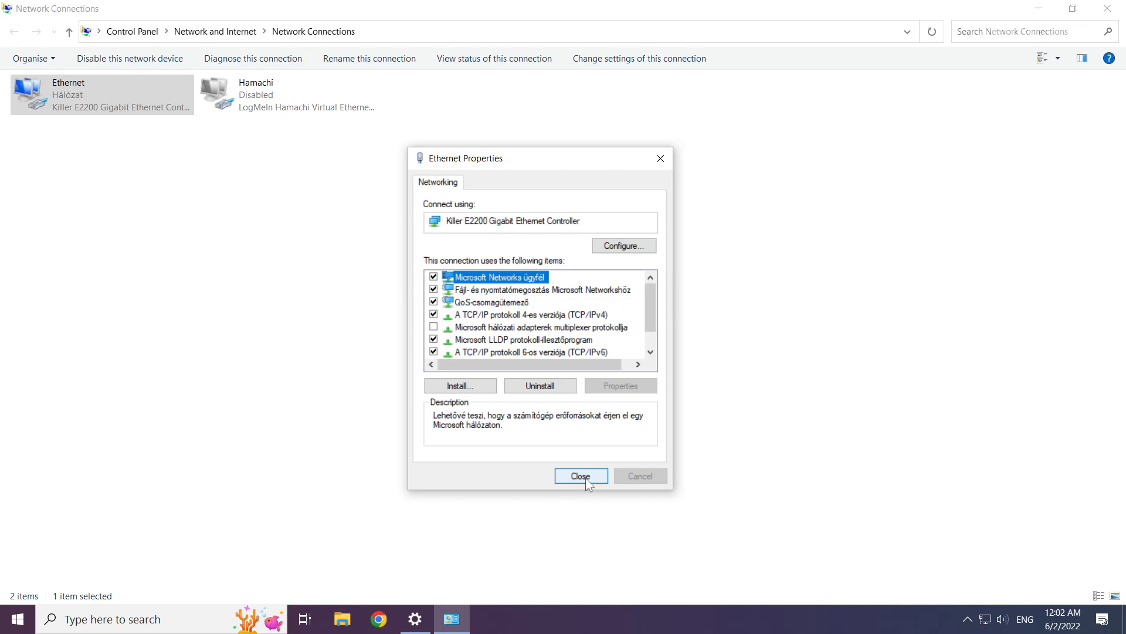
- Close Ethernet Properties, Network Connections and Settings, returning to the desktop
left_click(580, 475)
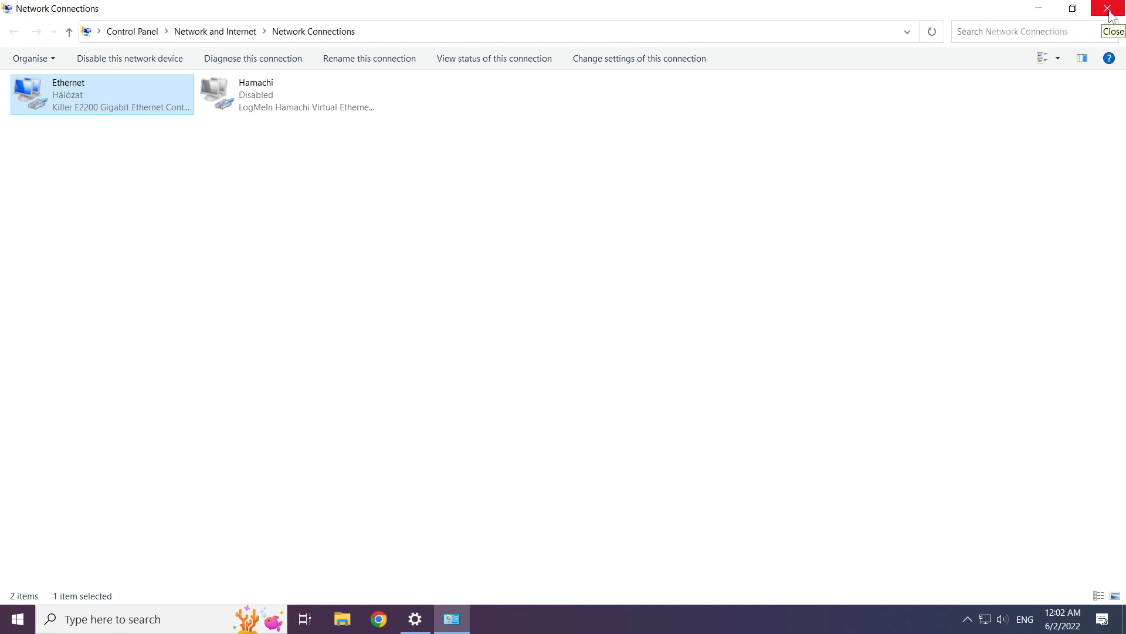
left_click(1113, 8)
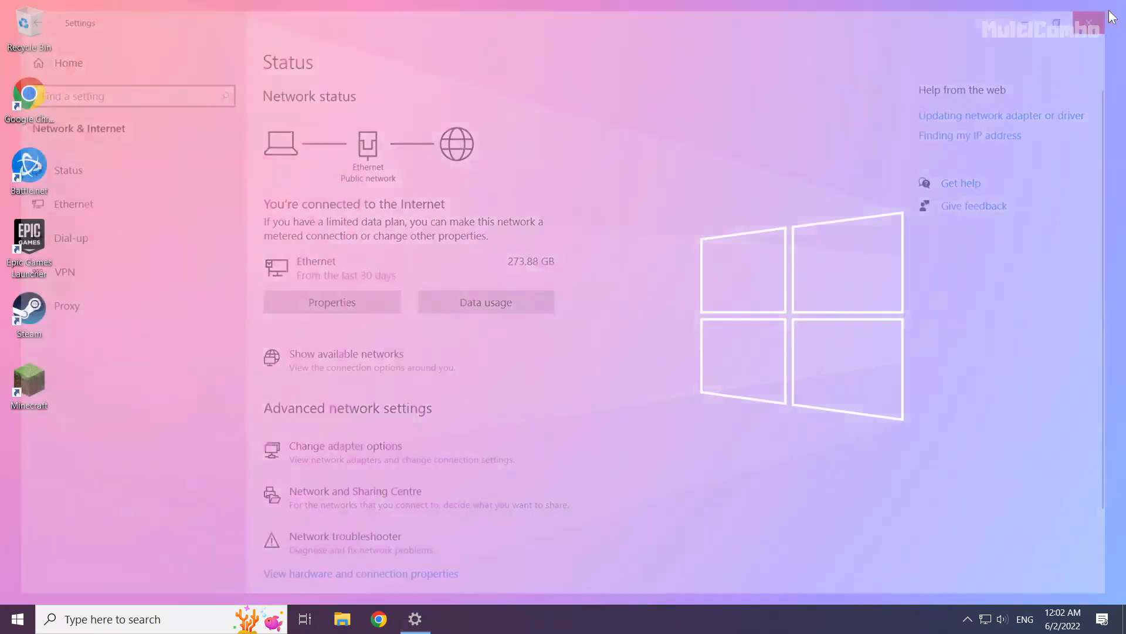
left_click(1087, 22)
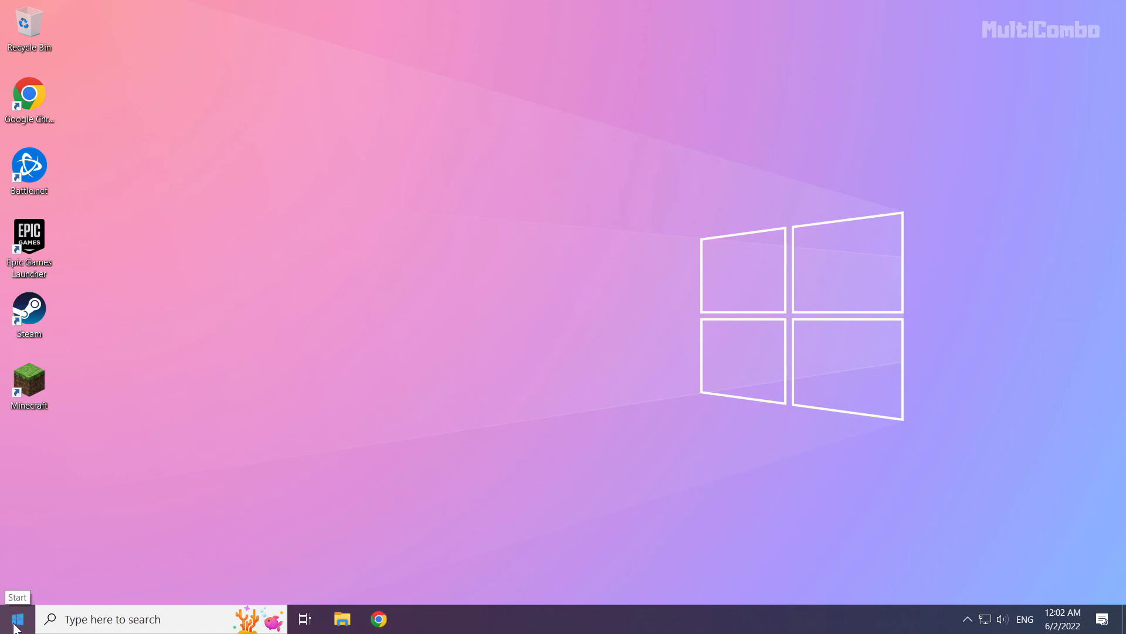
left_click(16, 619)
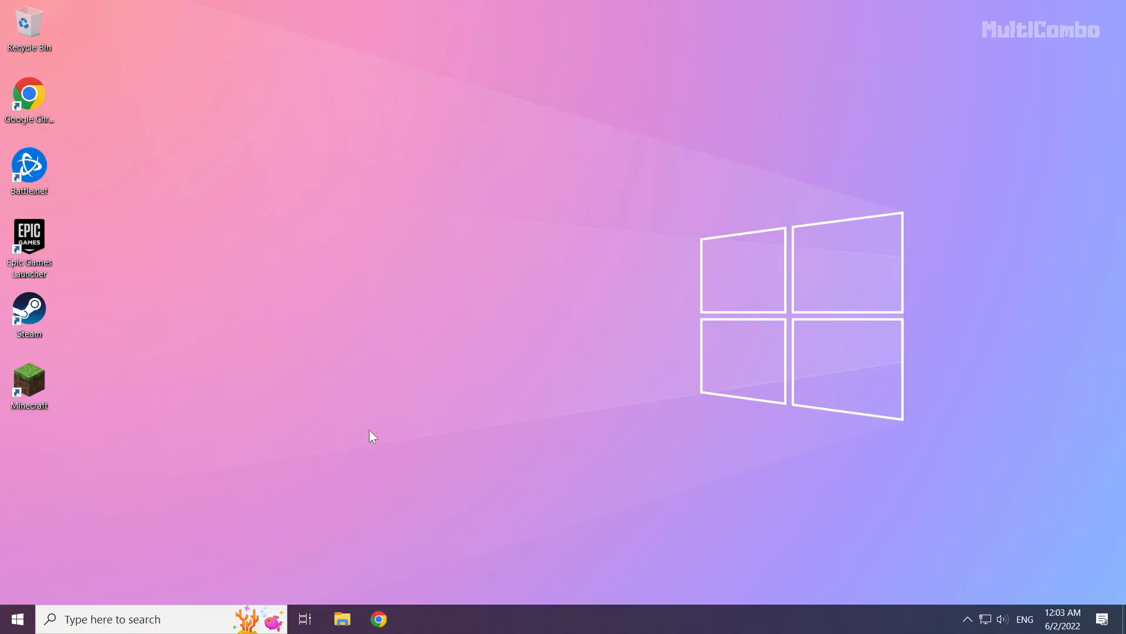
- Search 'netowrk reset' from the taskbar to find the Network reset setting
left_click(115, 618)
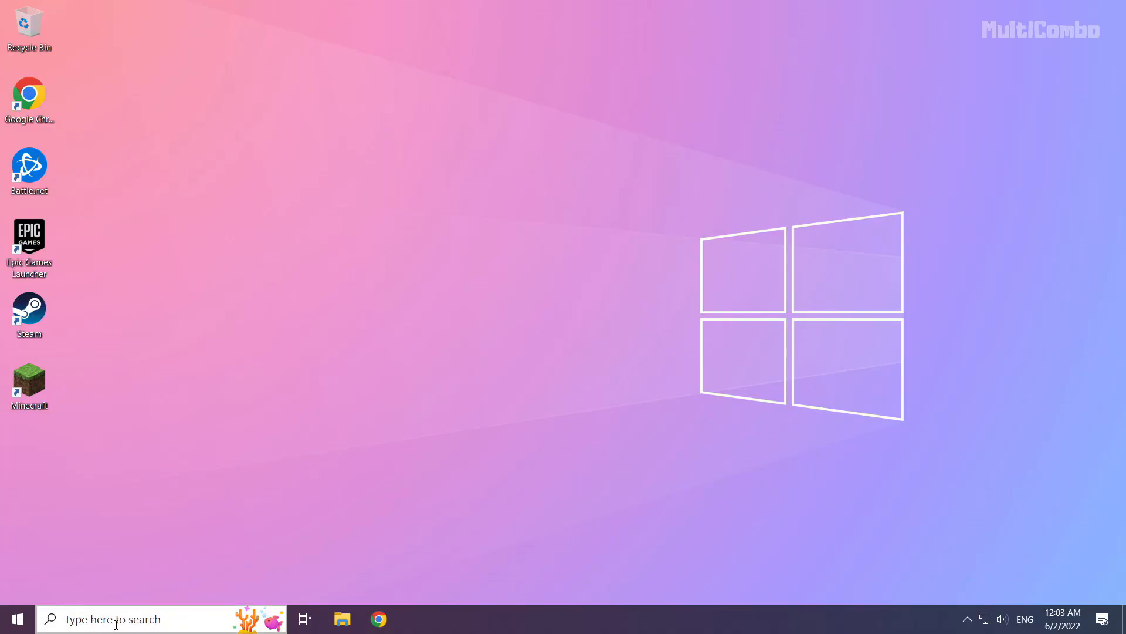
left_click(115, 619)
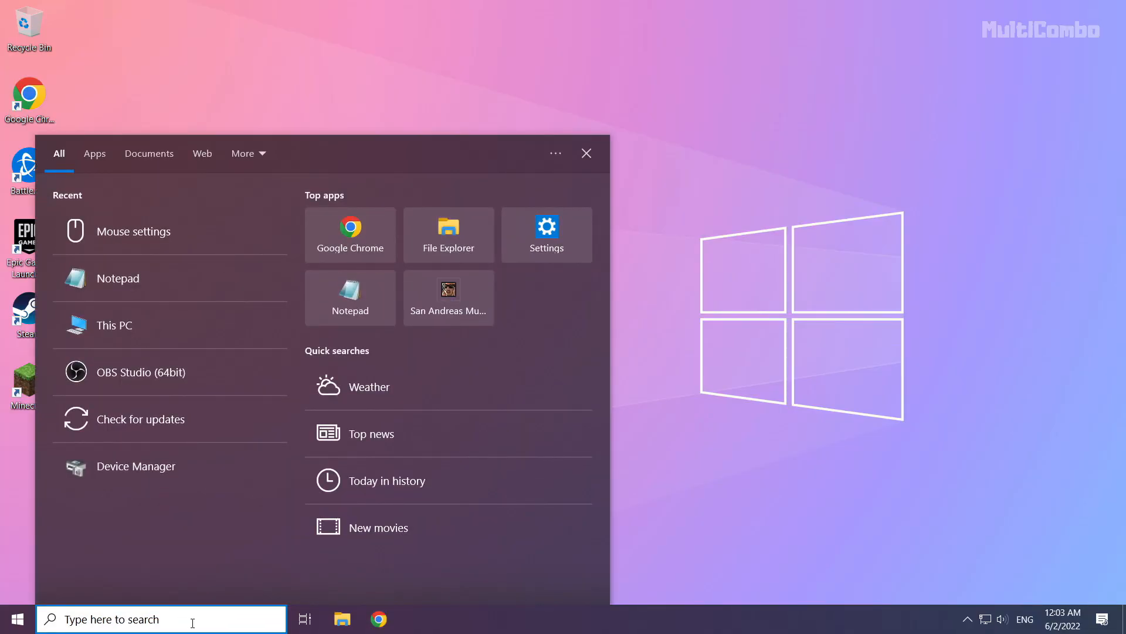
type("netowrk")
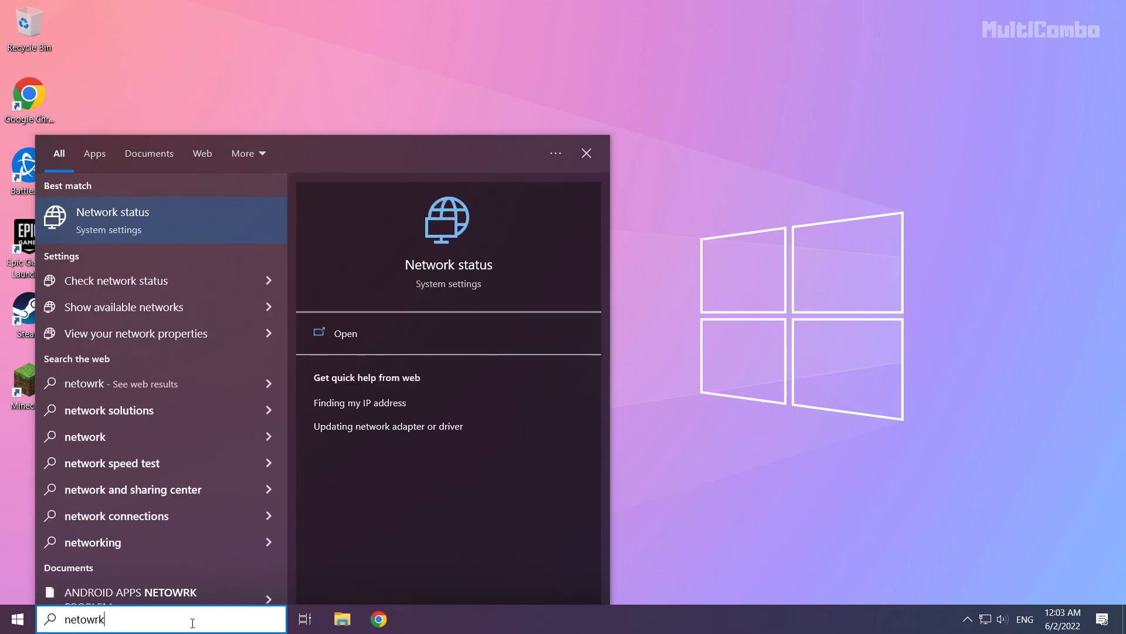
type("reset")
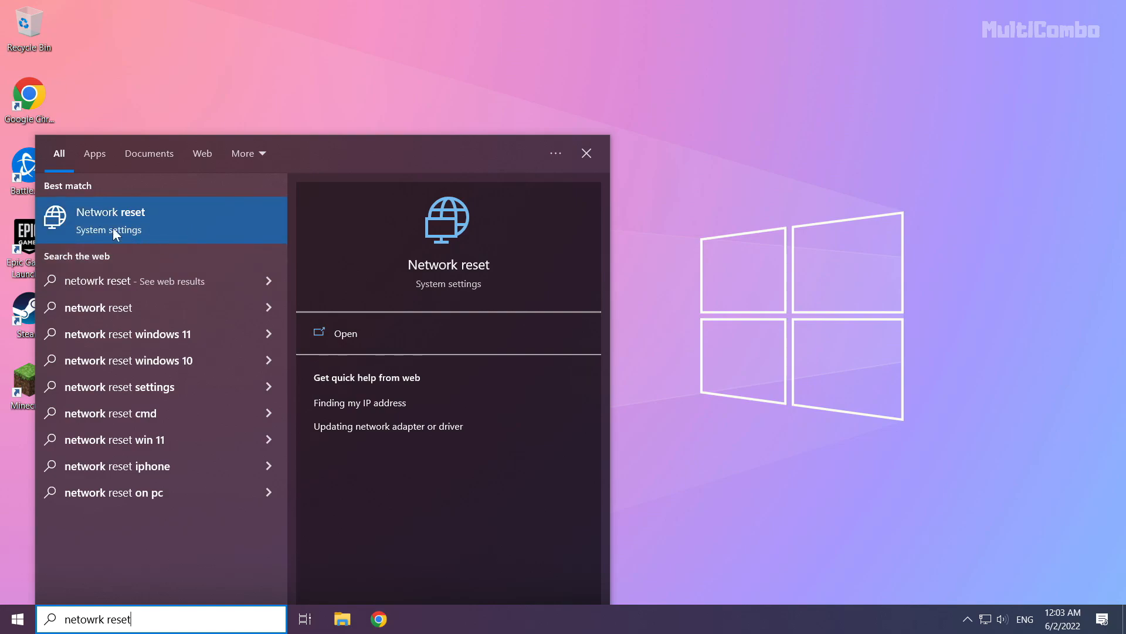
mouse_move(196, 228)
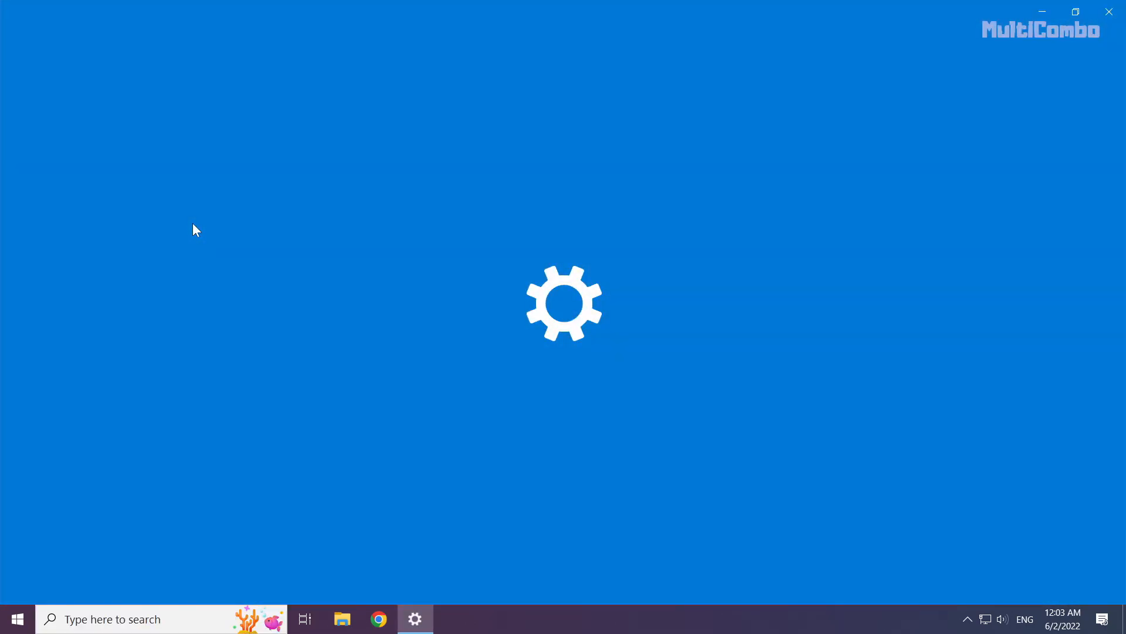
mouse_move(339, 275)
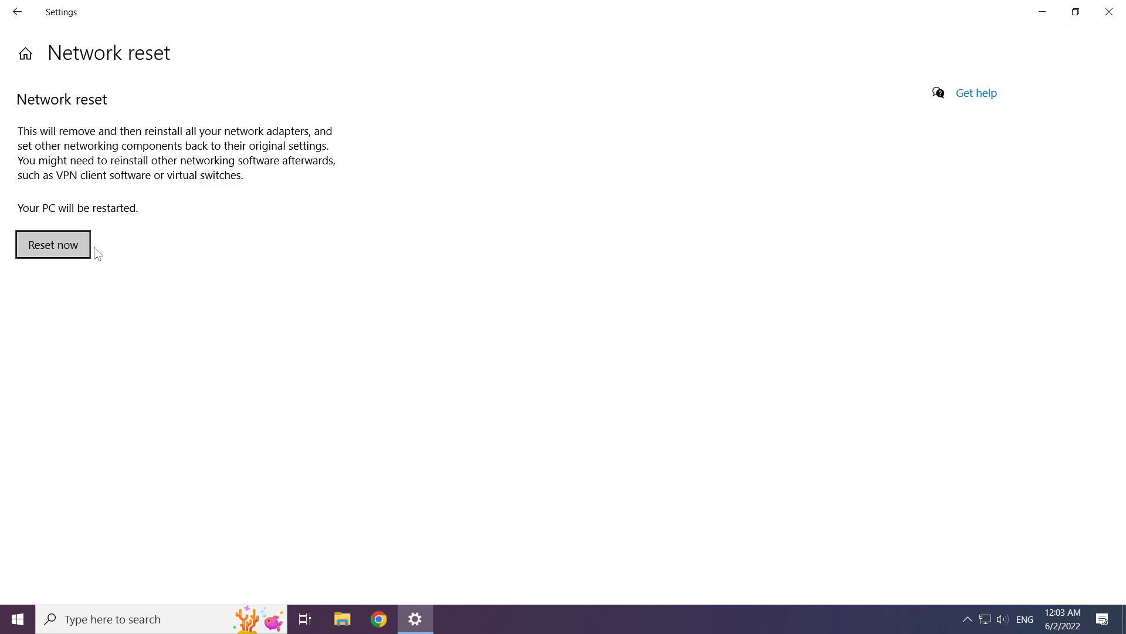
- Run Reset now, confirm Yes, dismiss the sign-out notice and close Settings
left_click(53, 244)
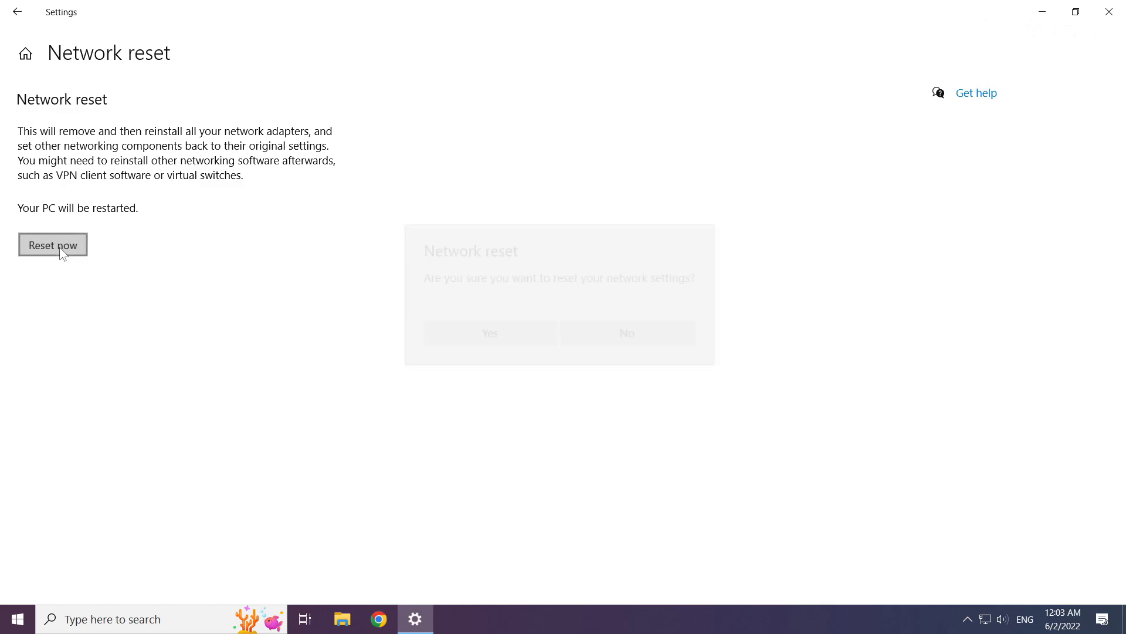
left_click(53, 245)
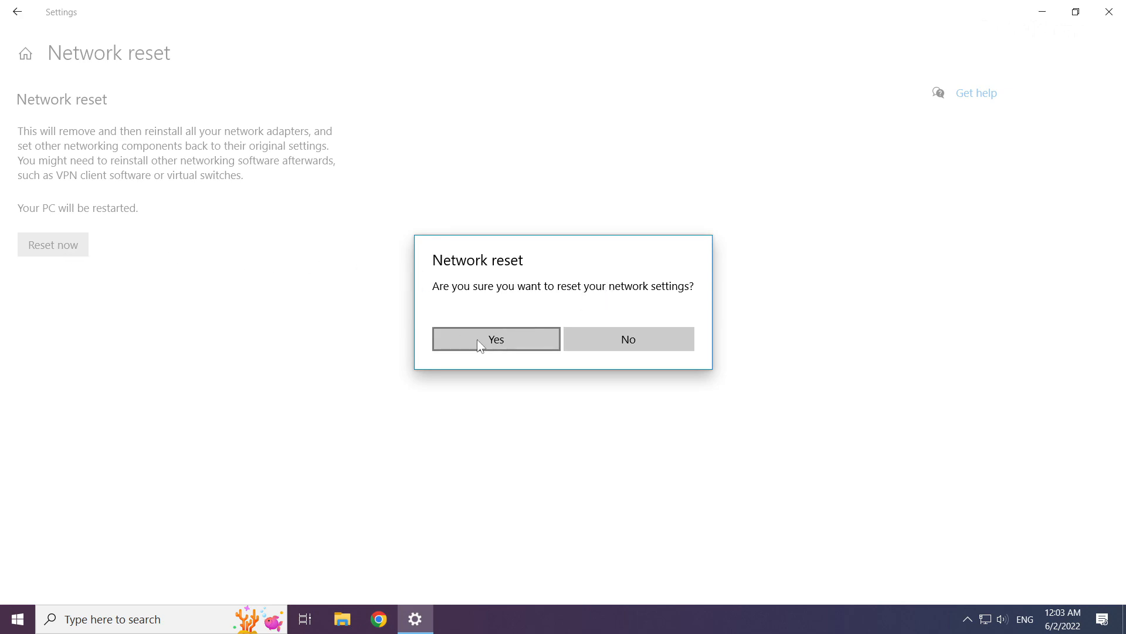
left_click(495, 338)
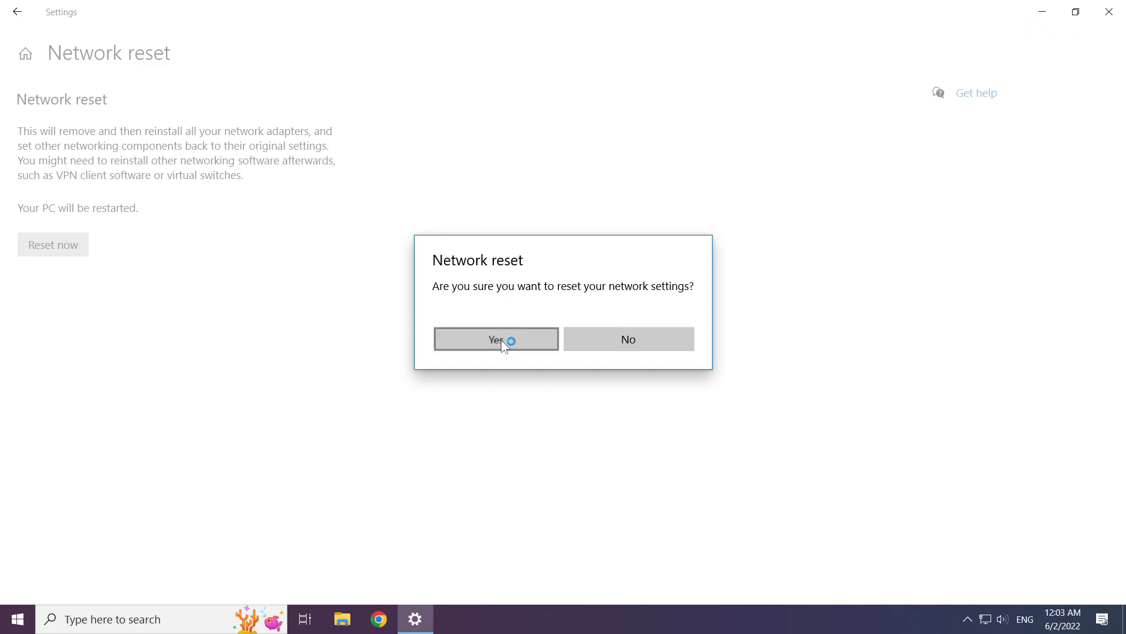
left_click(495, 338)
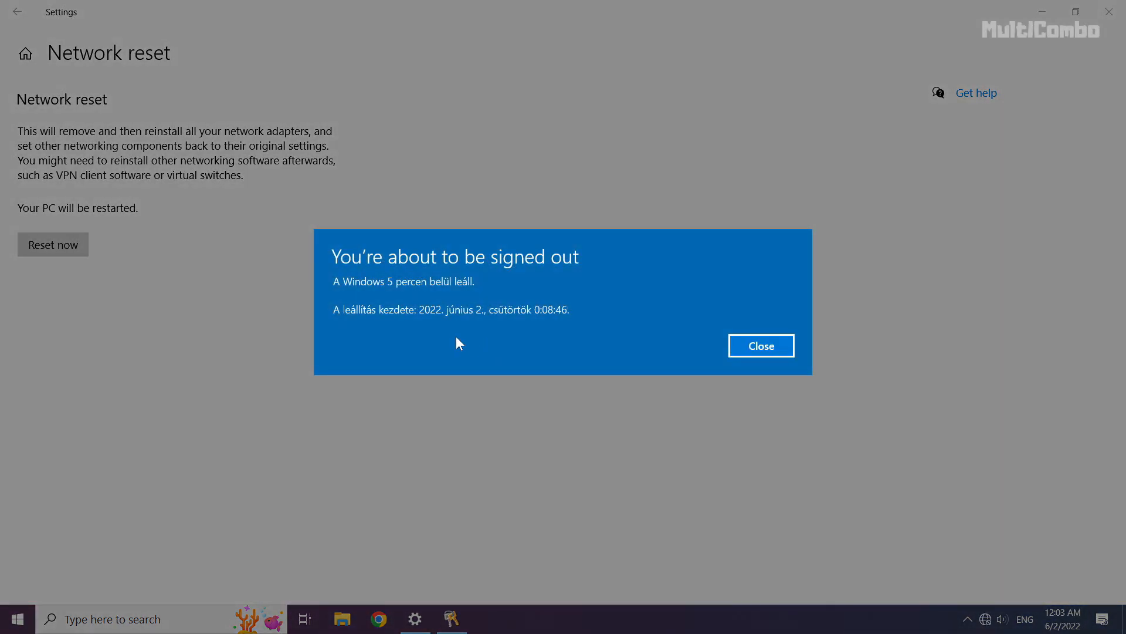
mouse_move(772, 353)
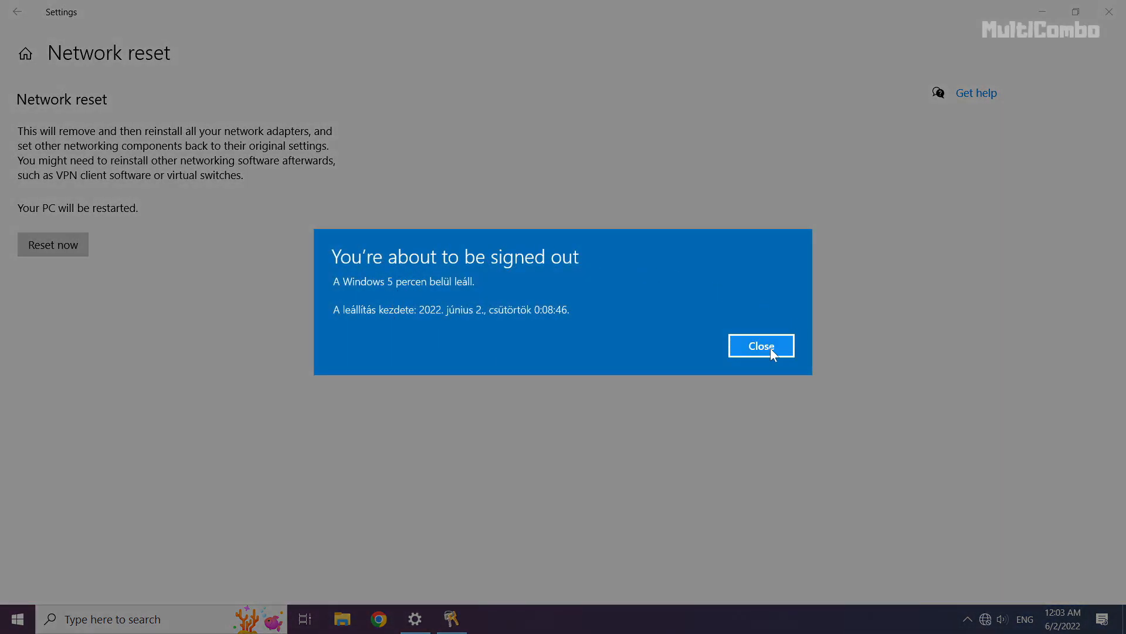
left_click(761, 344)
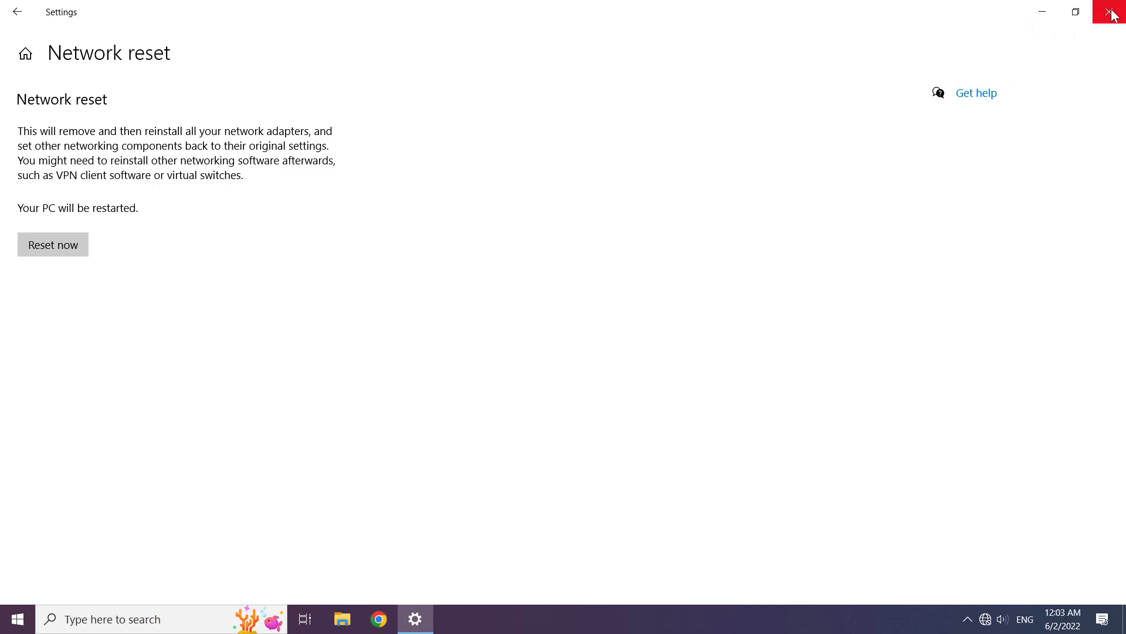
left_click(1112, 13)
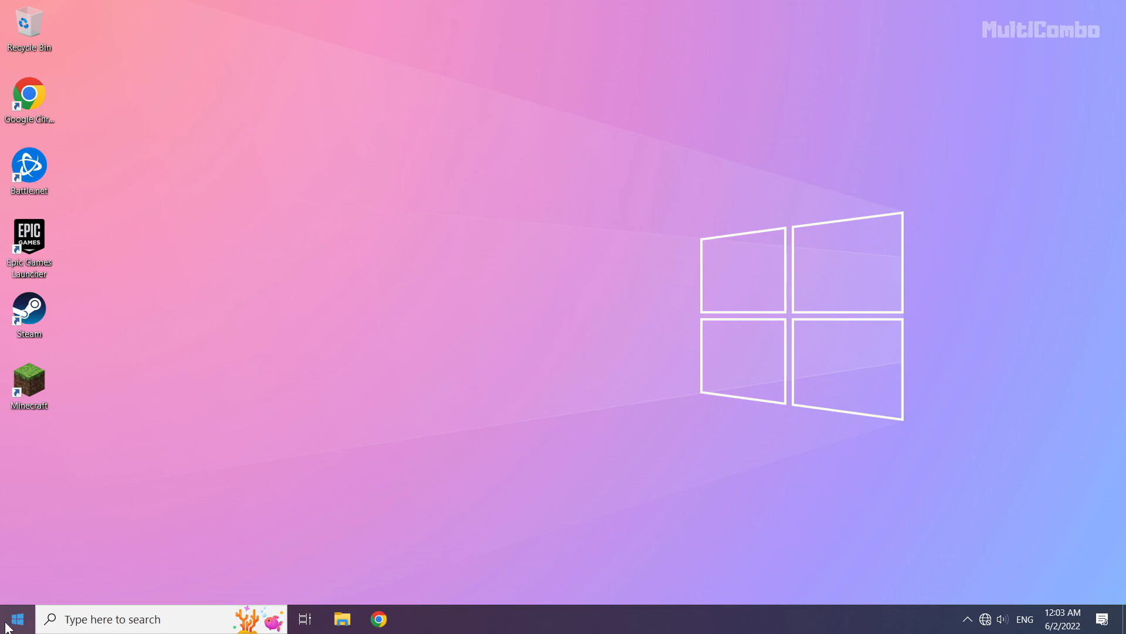
- Show the Start menu power options offering Restart
left_click(16, 618)
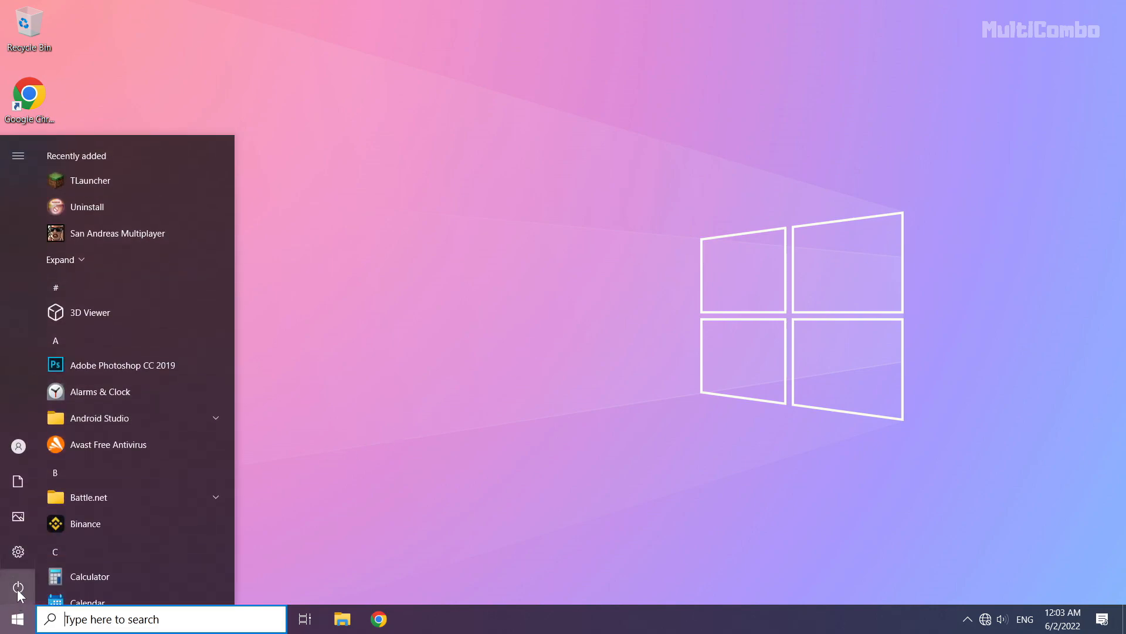
left_click(17, 588)
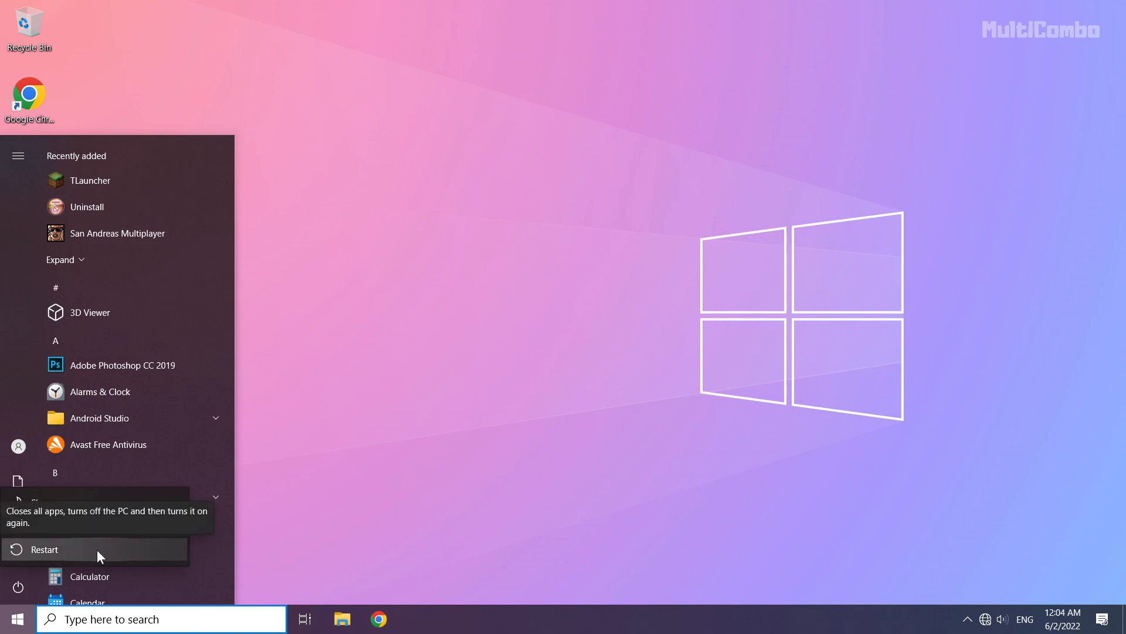